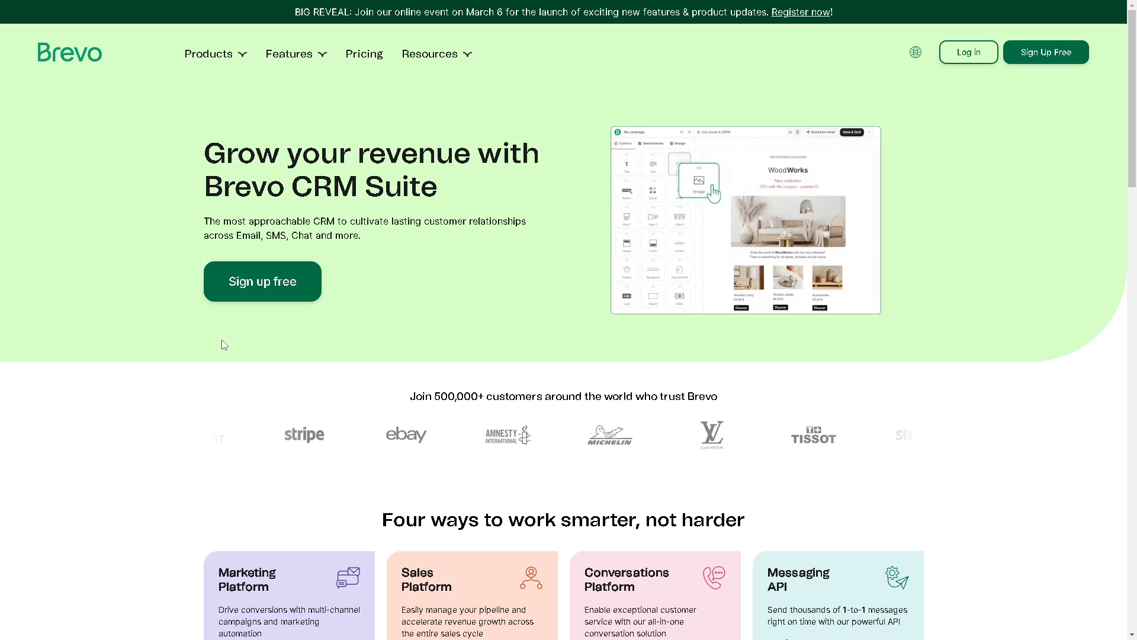
mouse_move(262, 301)
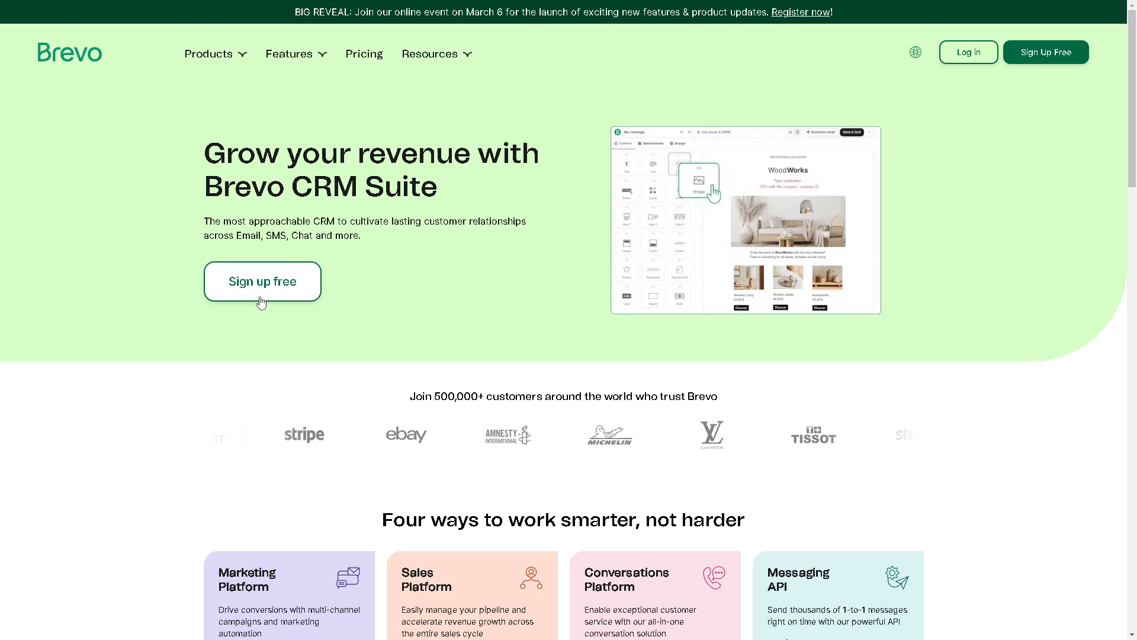
mouse_move(268, 297)
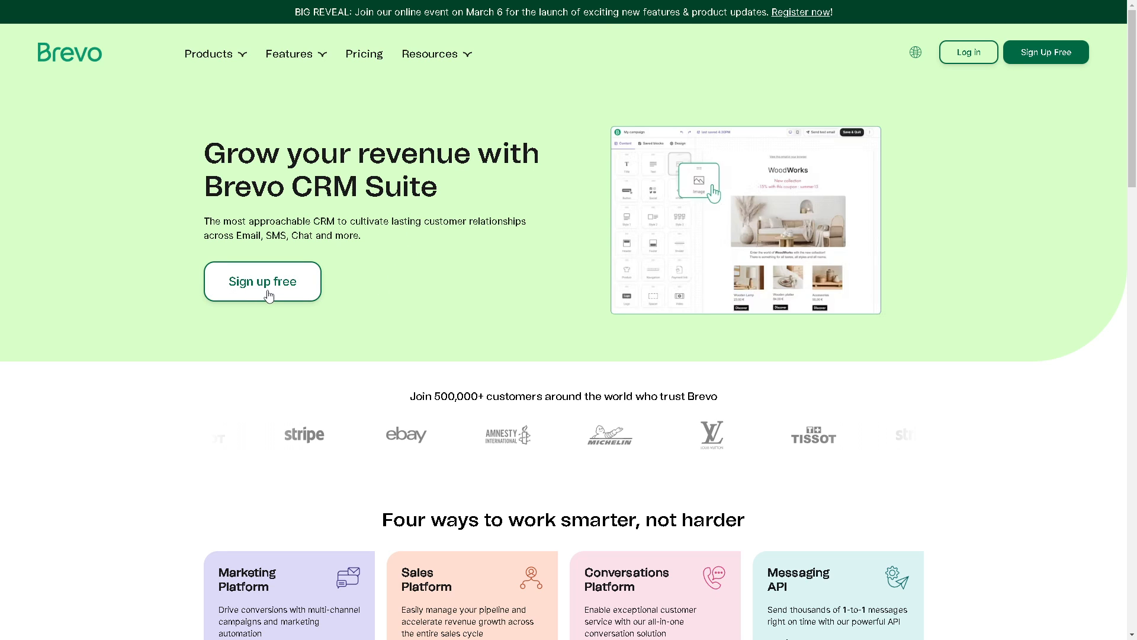
mouse_move(268, 288)
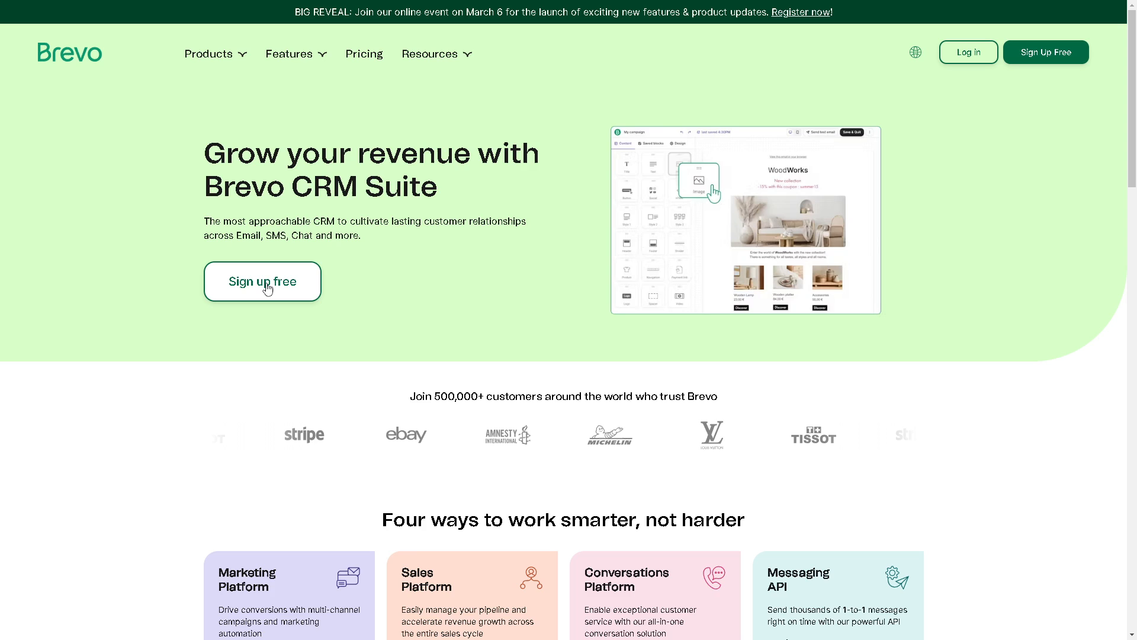
- Open the Domain authentication page and scroll to the domainName explanation under Validate domain configuration
left_click(261, 282)
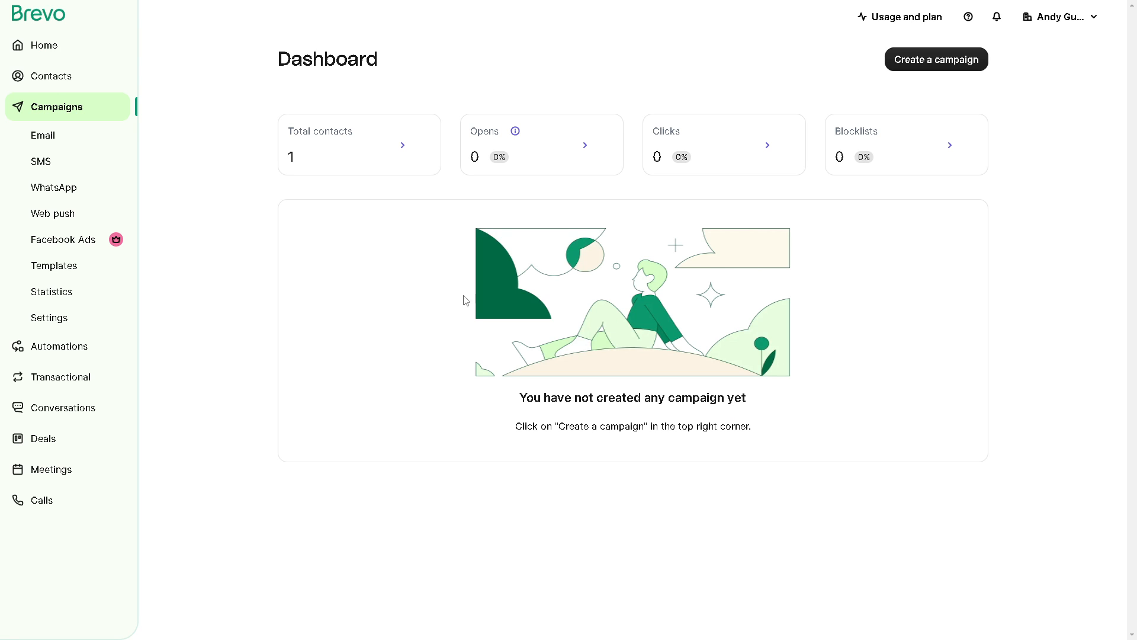
mouse_move(210, 235)
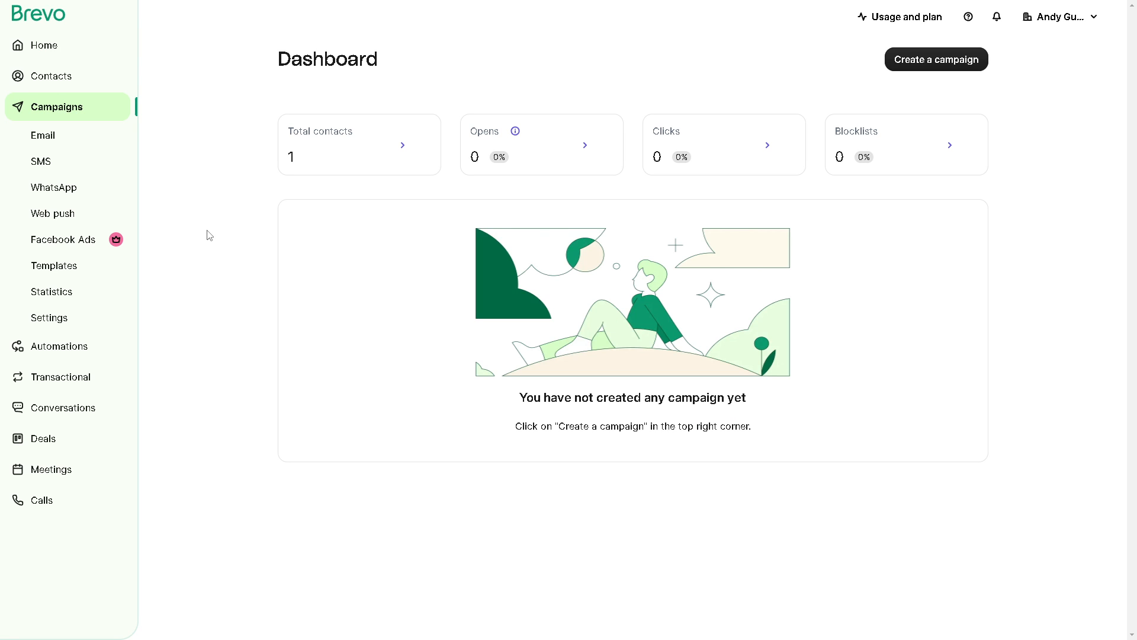
mouse_move(215, 263)
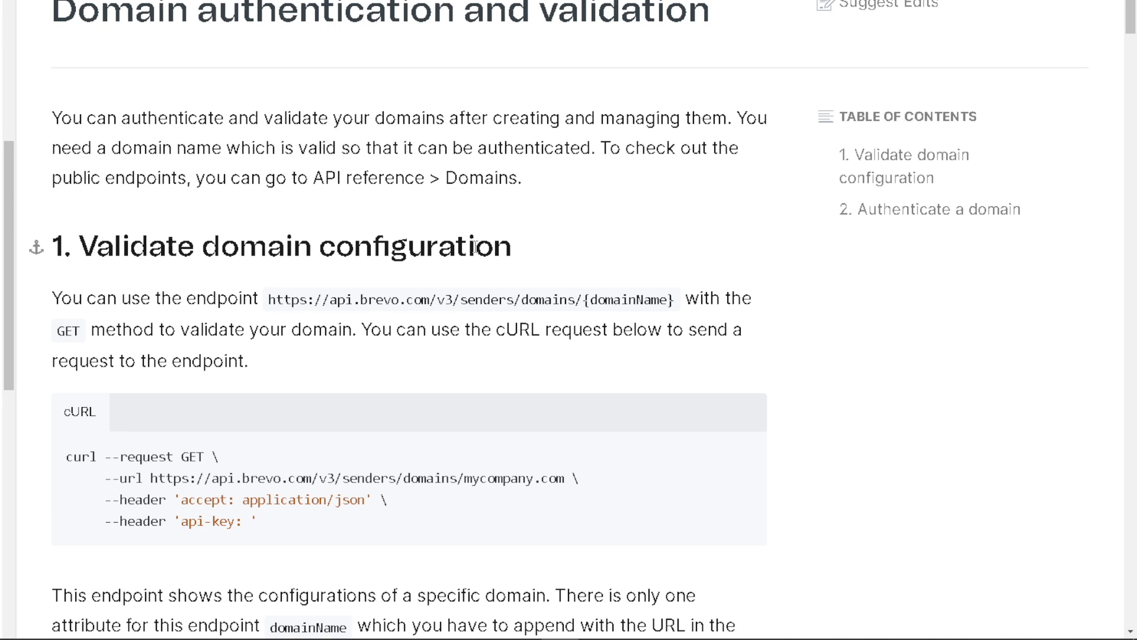
scroll("down", 3)
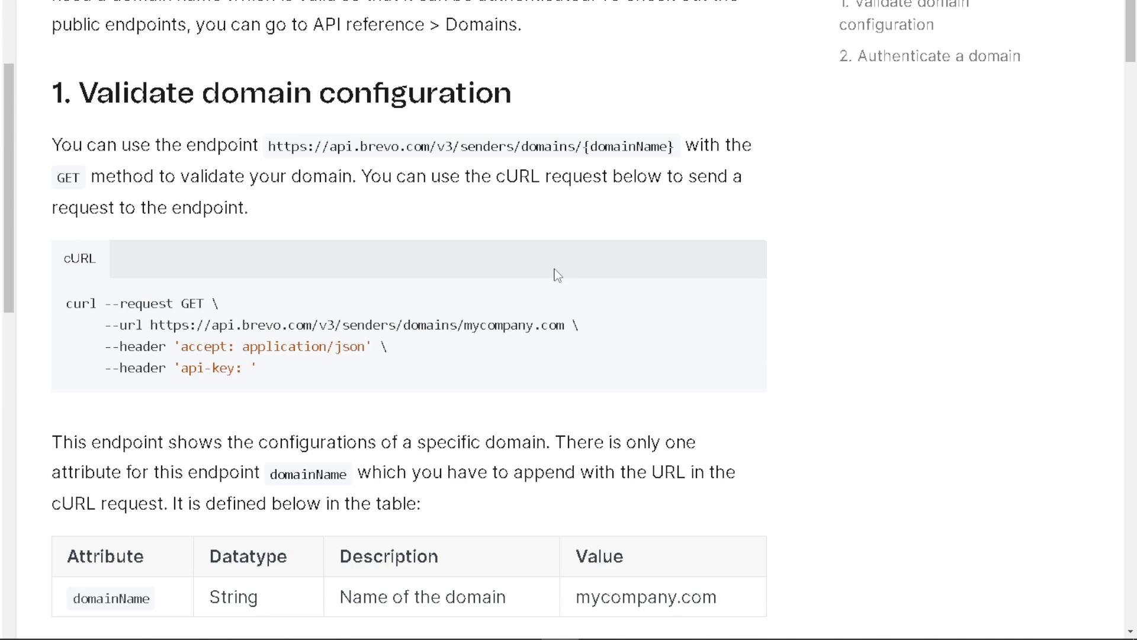
scroll("down", 3)
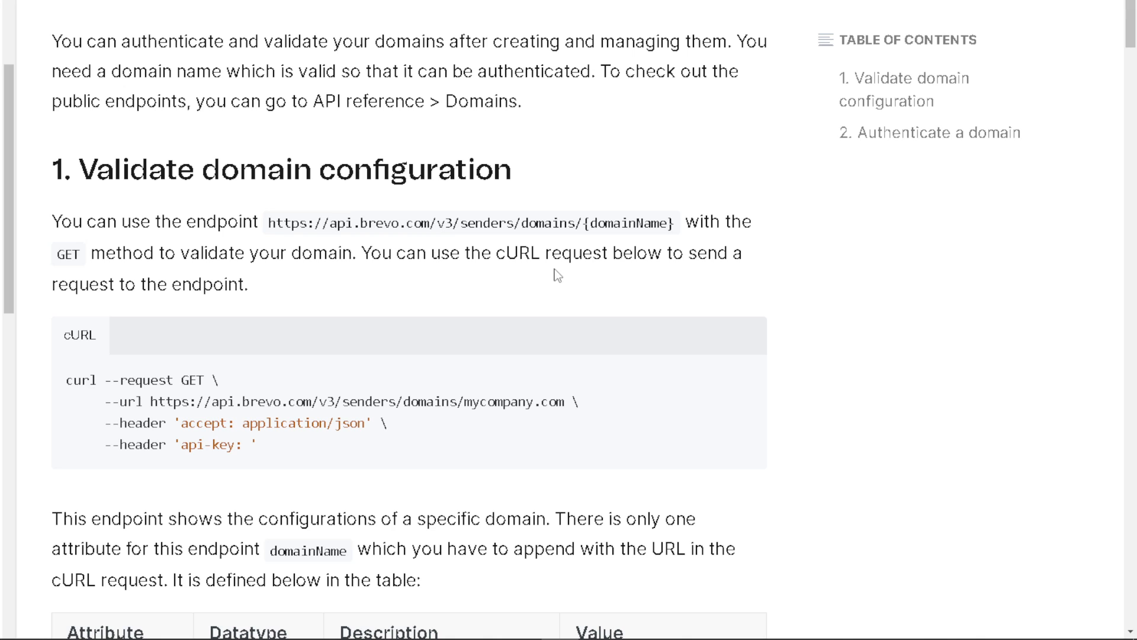
mouse_move(456, 251)
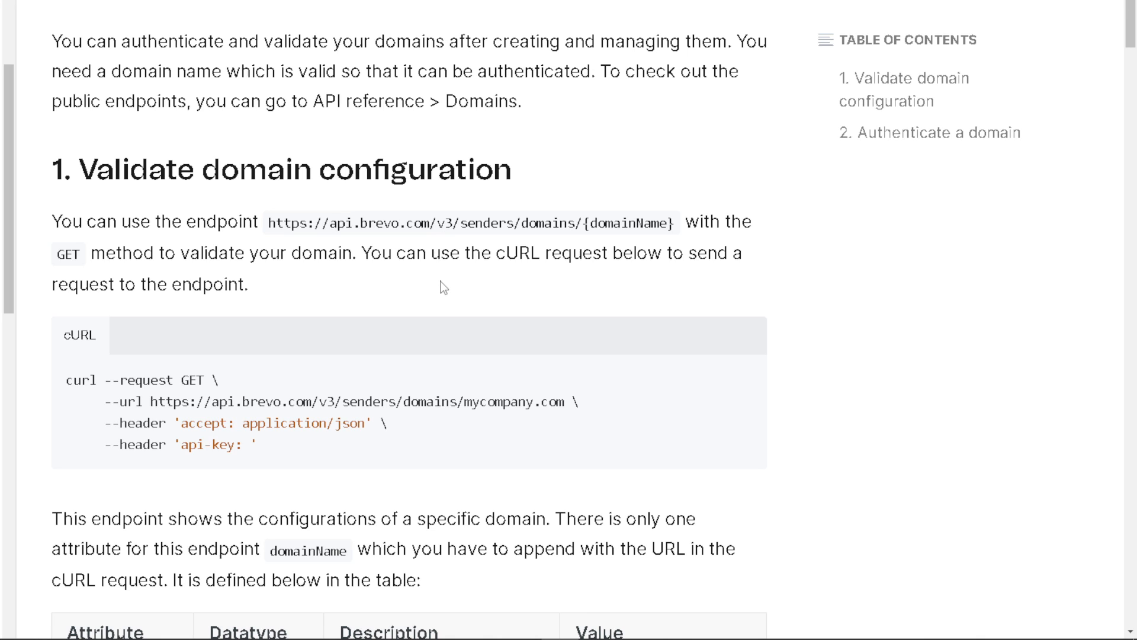
mouse_move(446, 291)
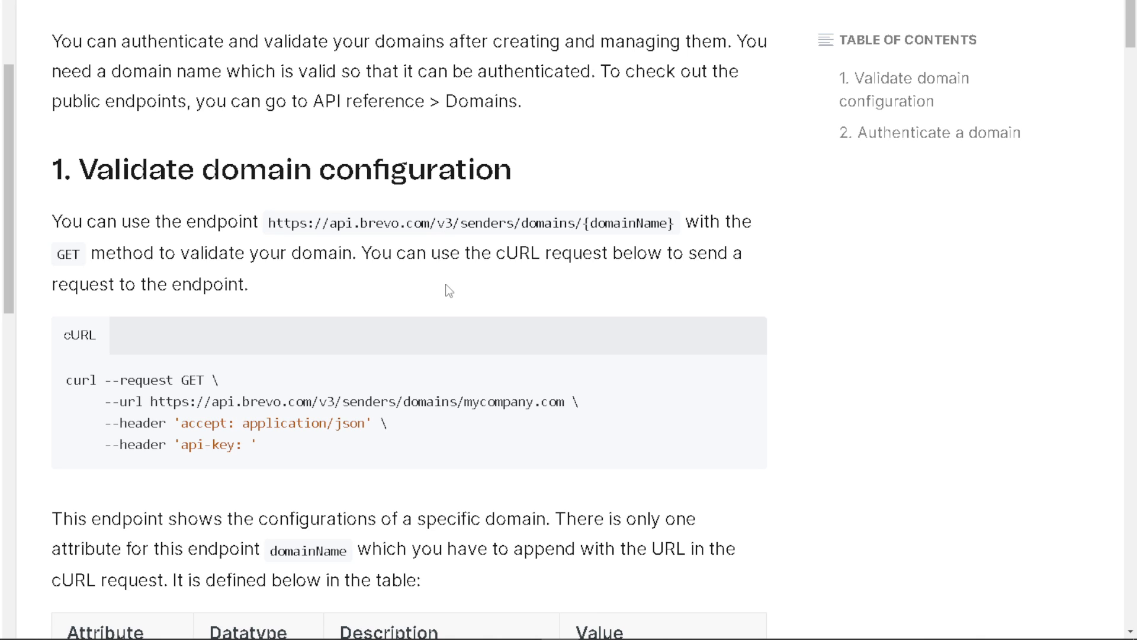
mouse_move(585, 272)
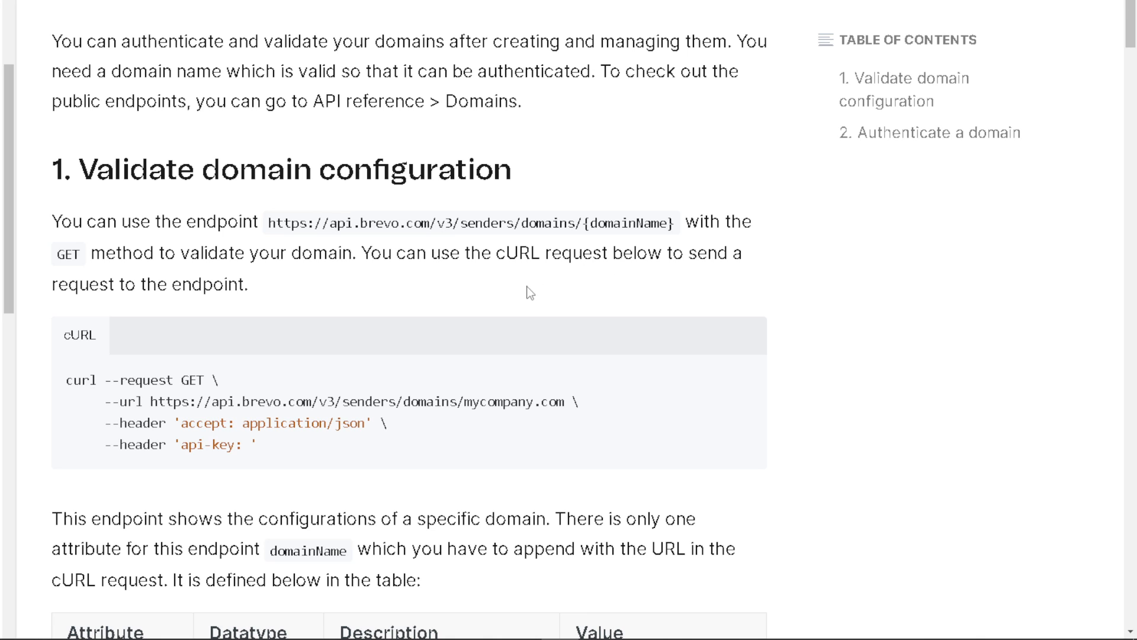
mouse_move(283, 290)
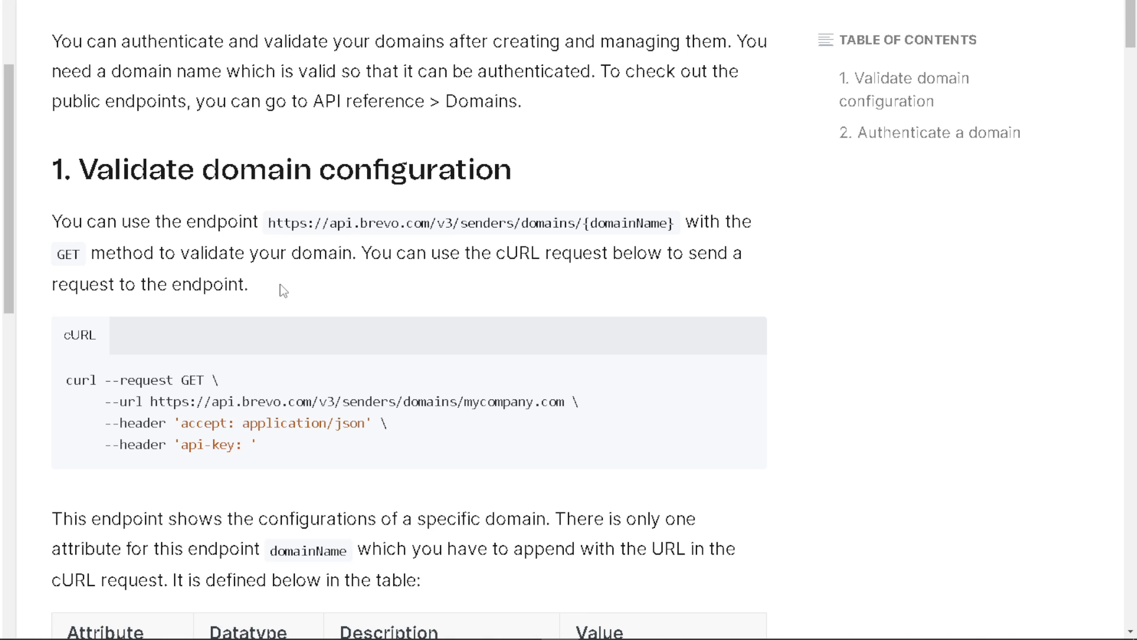
mouse_move(239, 323)
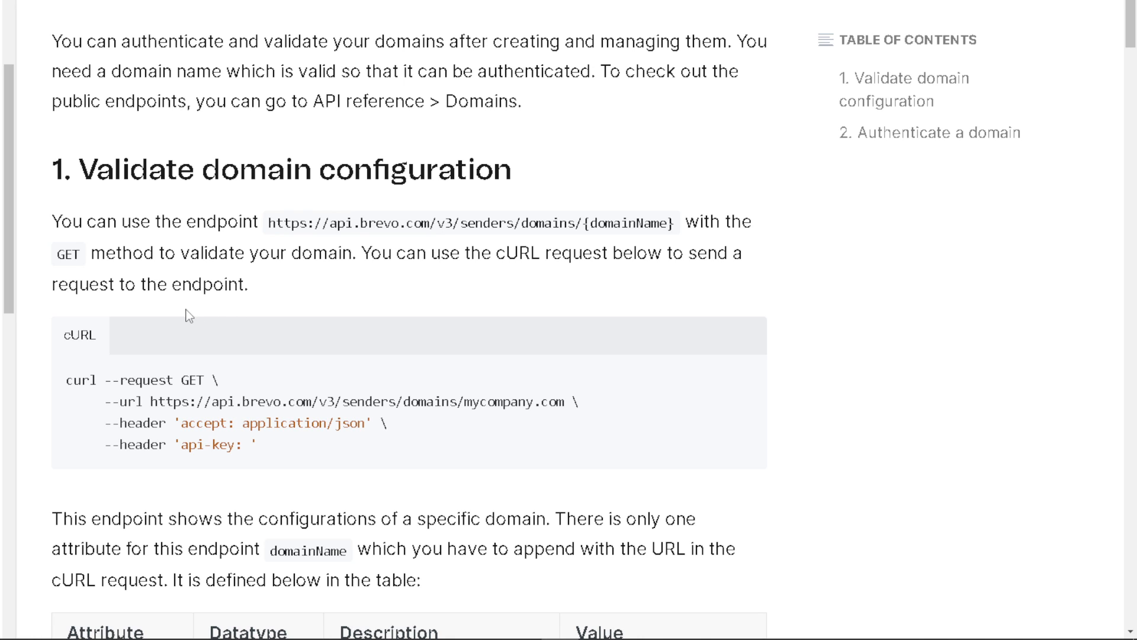
- Scroll past the cURL block to the domainName table and sample verification-status JSON response
scroll("down", 3)
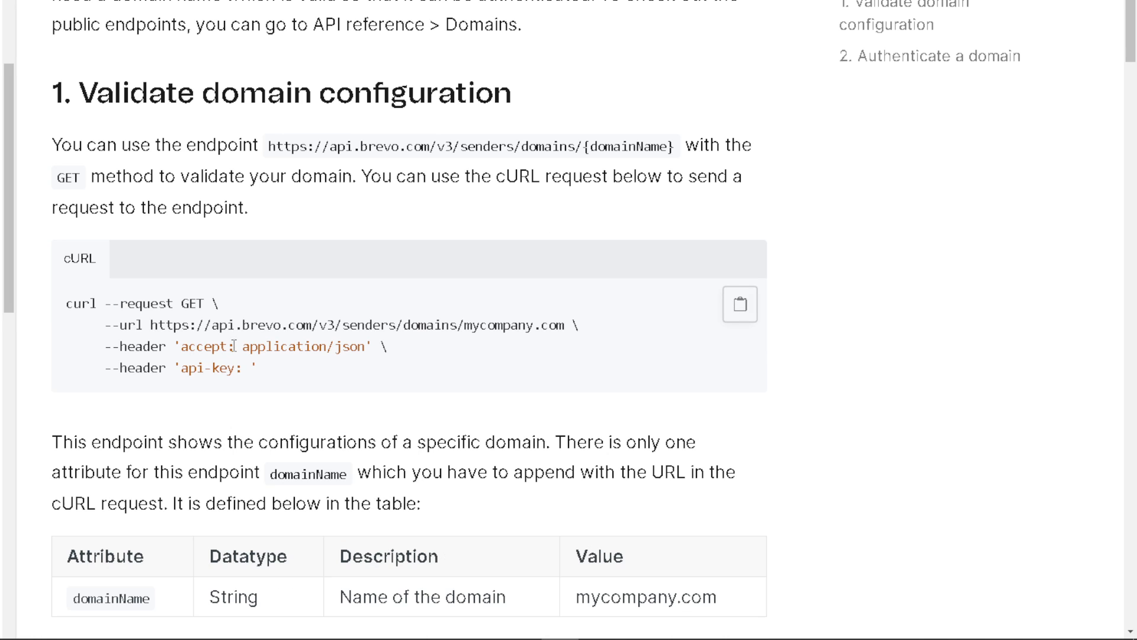
scroll("down", 3)
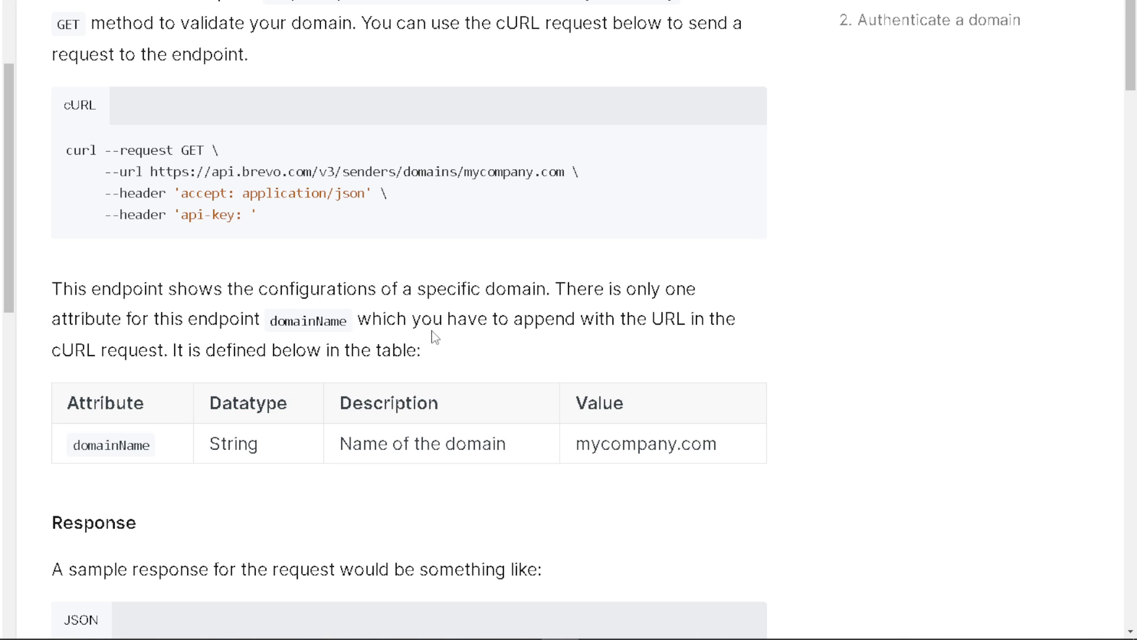
mouse_move(507, 354)
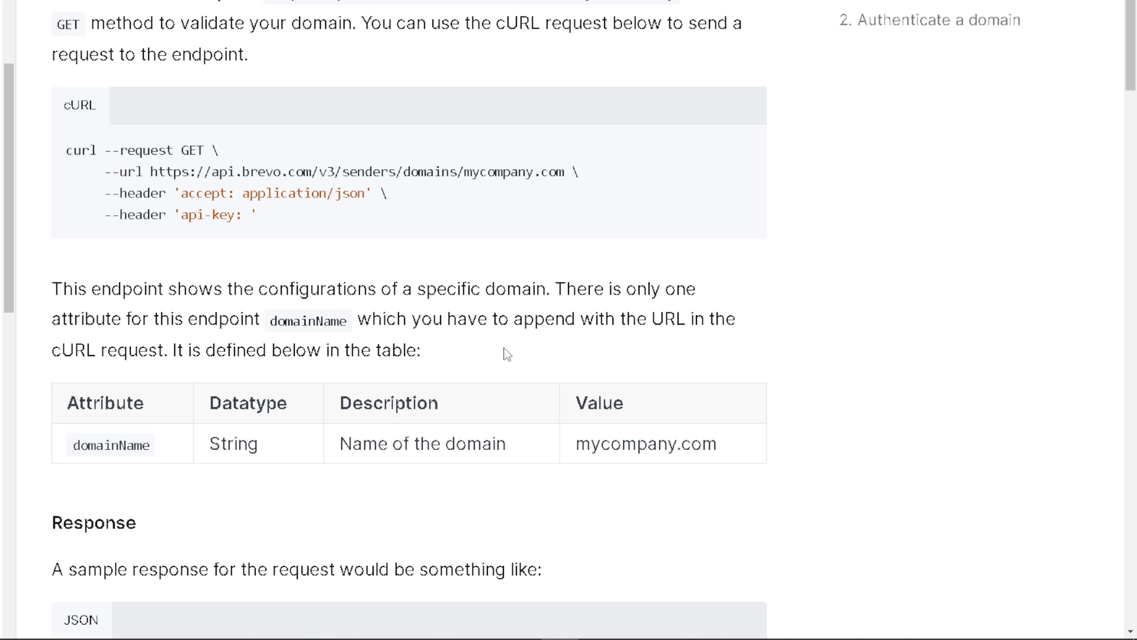
mouse_move(465, 341)
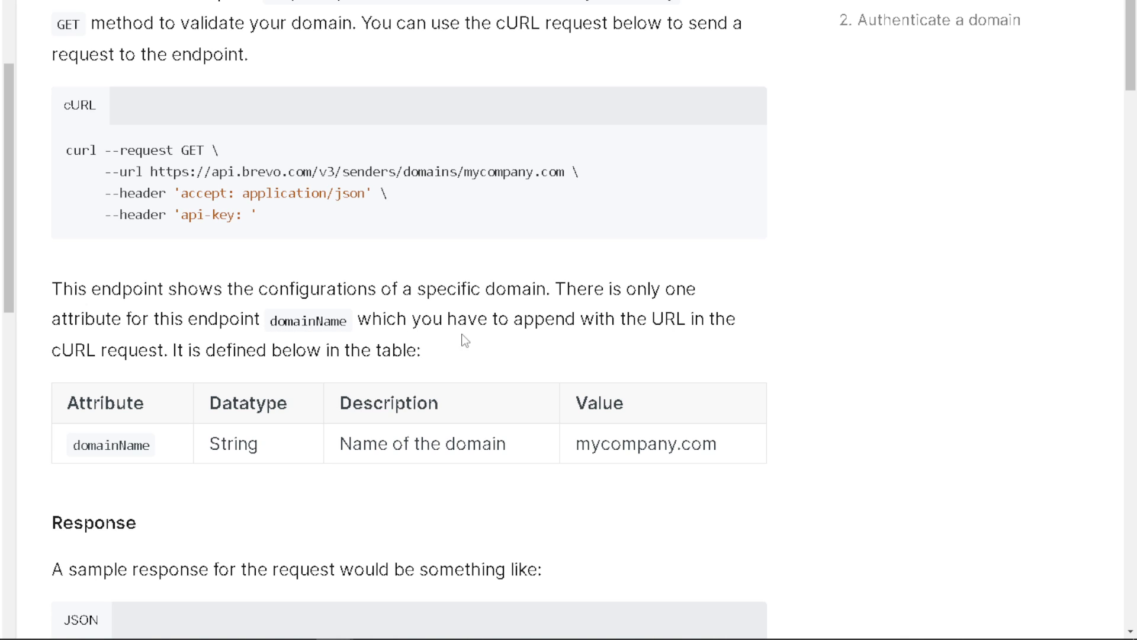
scroll("down", 3)
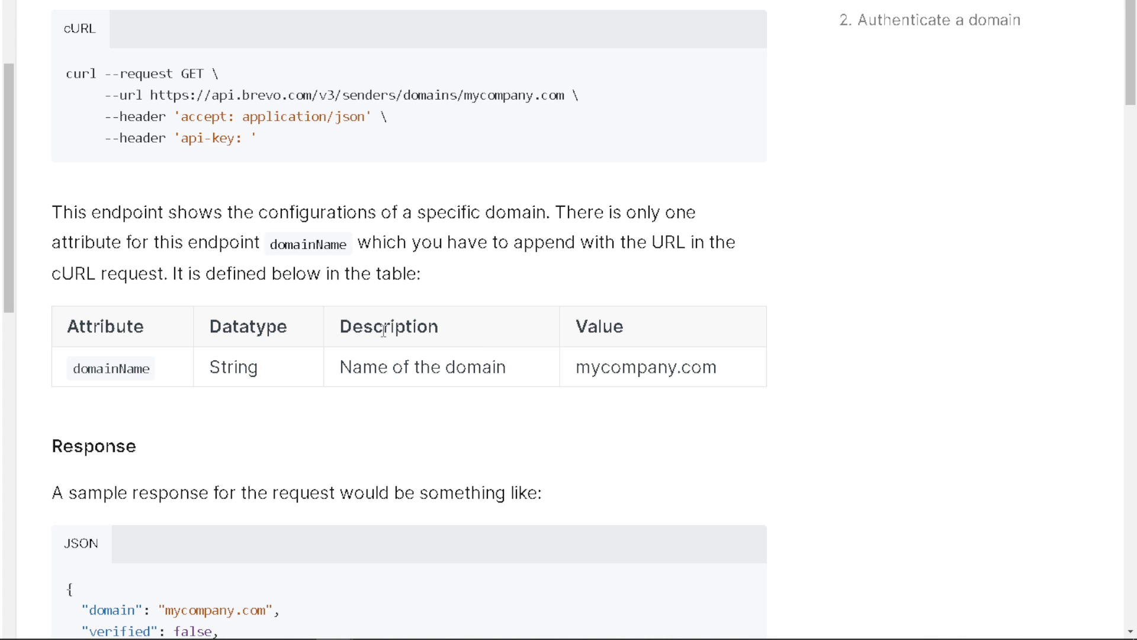
scroll("down", 3)
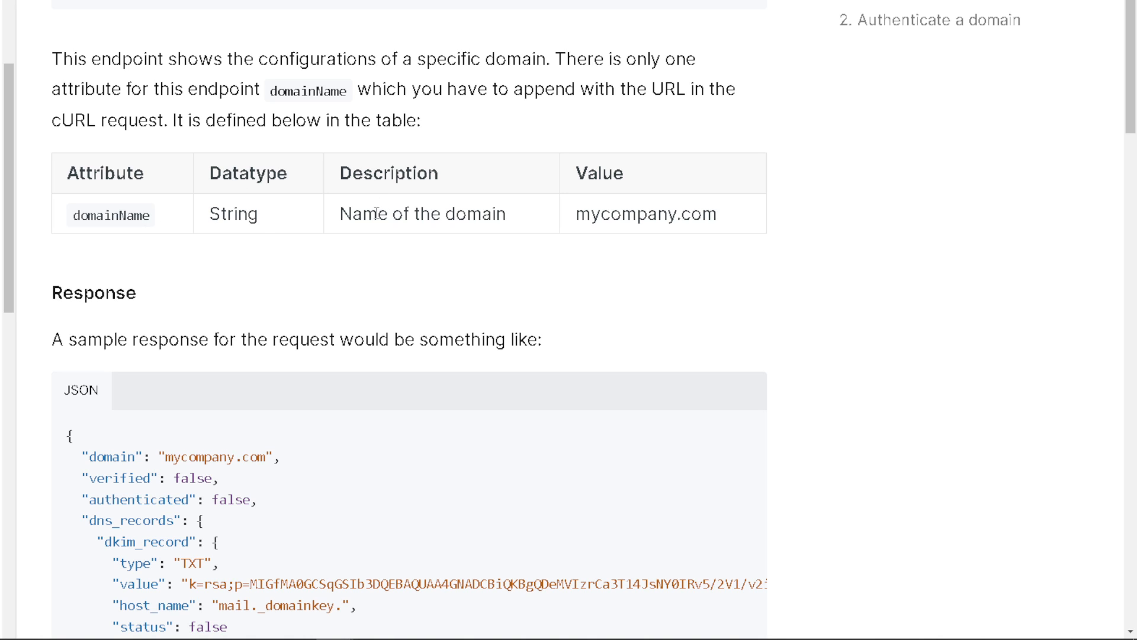
mouse_move(649, 219)
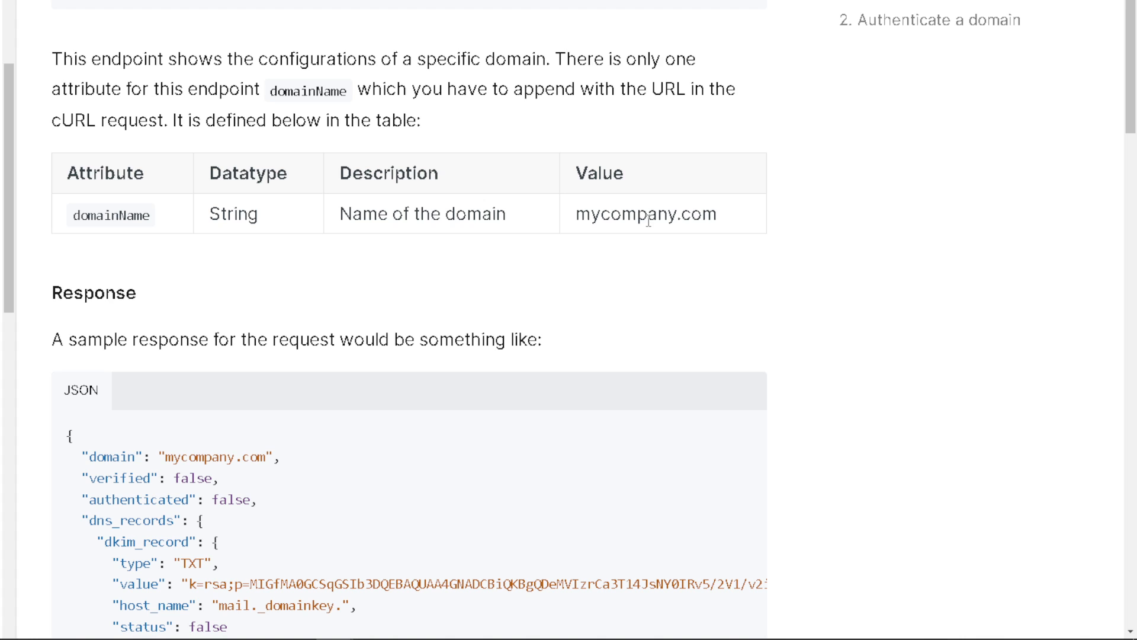
mouse_move(647, 220)
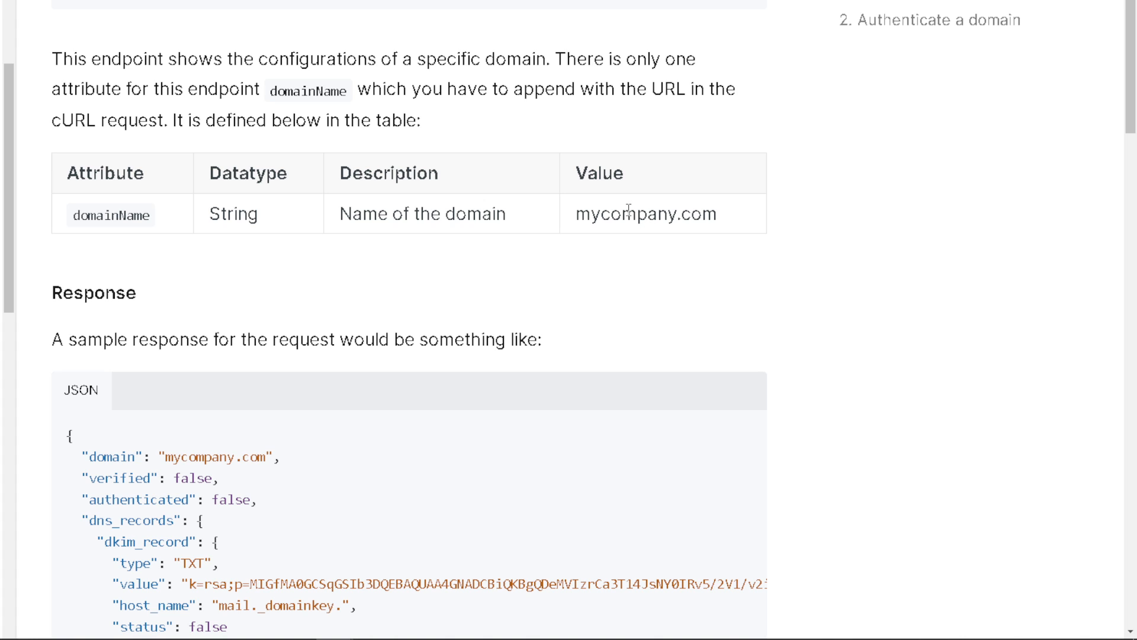
scroll("down", 3)
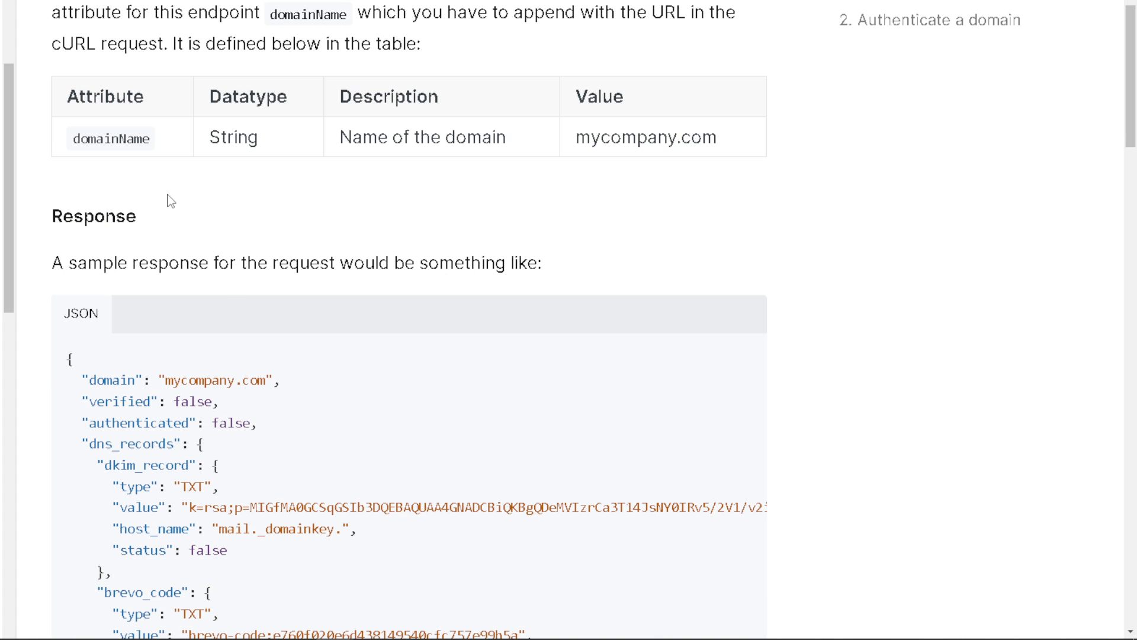
- Scroll to the validate-domain response codes table and the '2. Authenticate a domain' heading
scroll("down", 3)
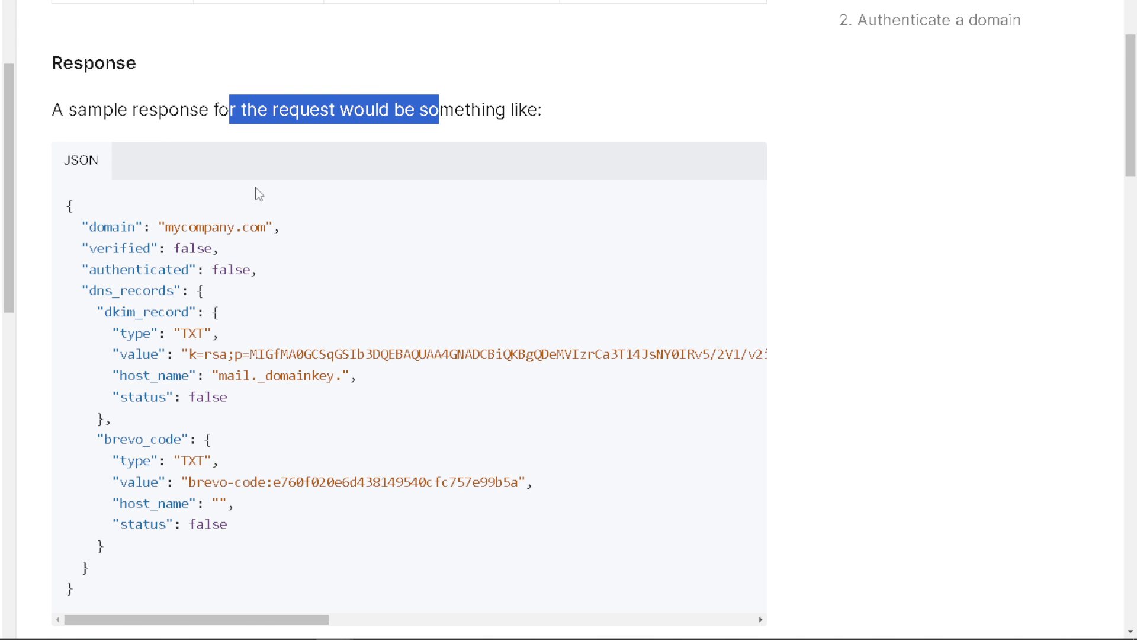
scroll("down", 3)
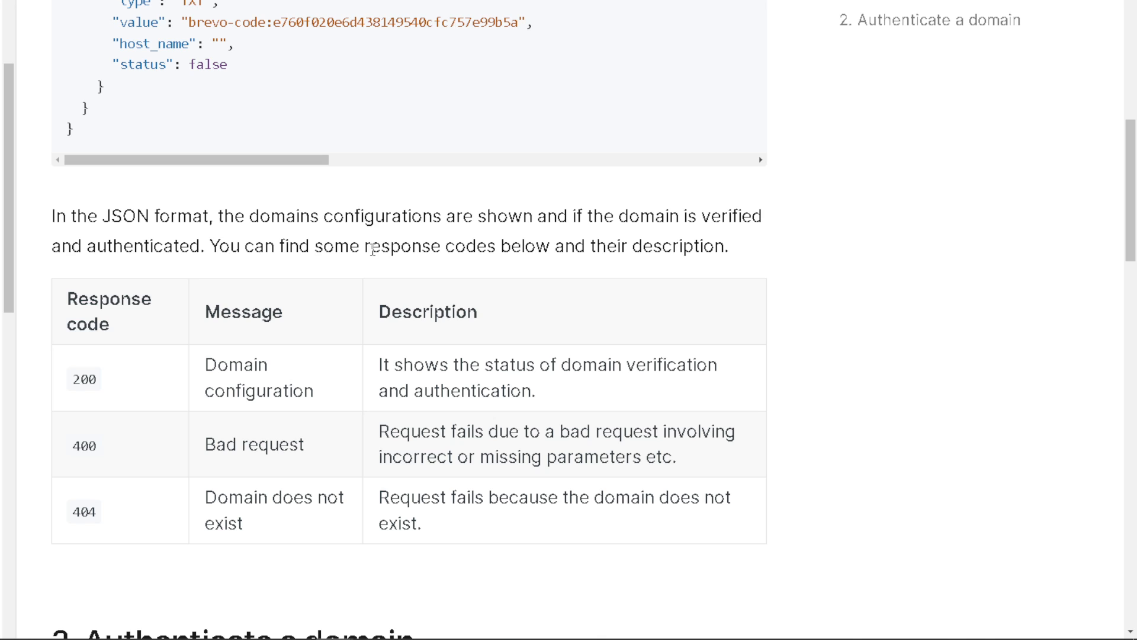
mouse_move(285, 250)
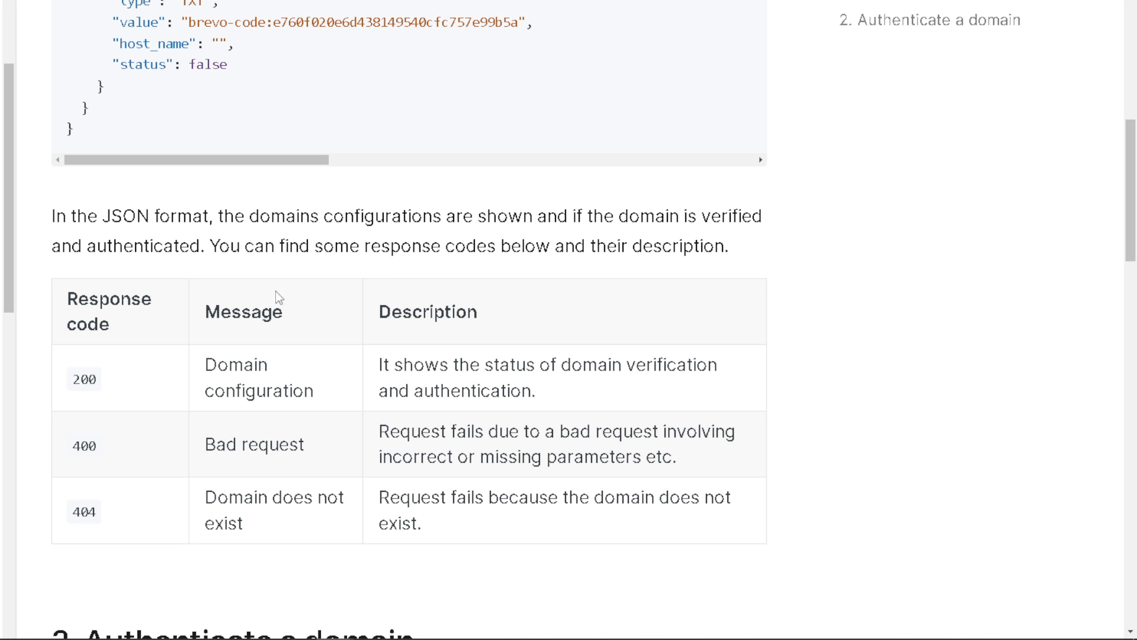
mouse_move(135, 326)
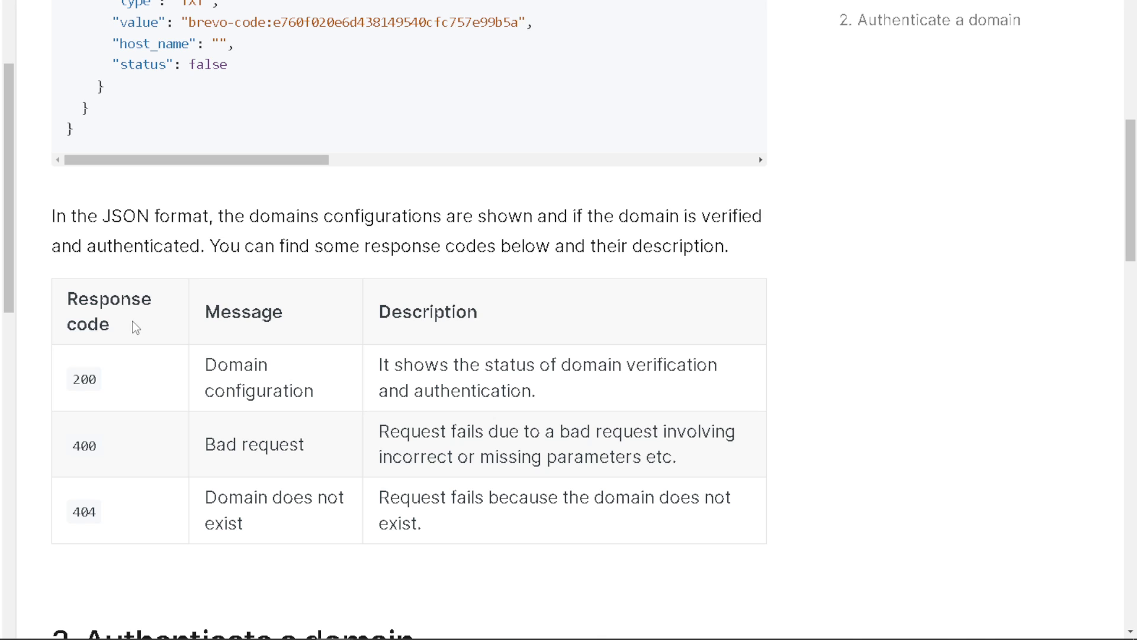
mouse_move(123, 397)
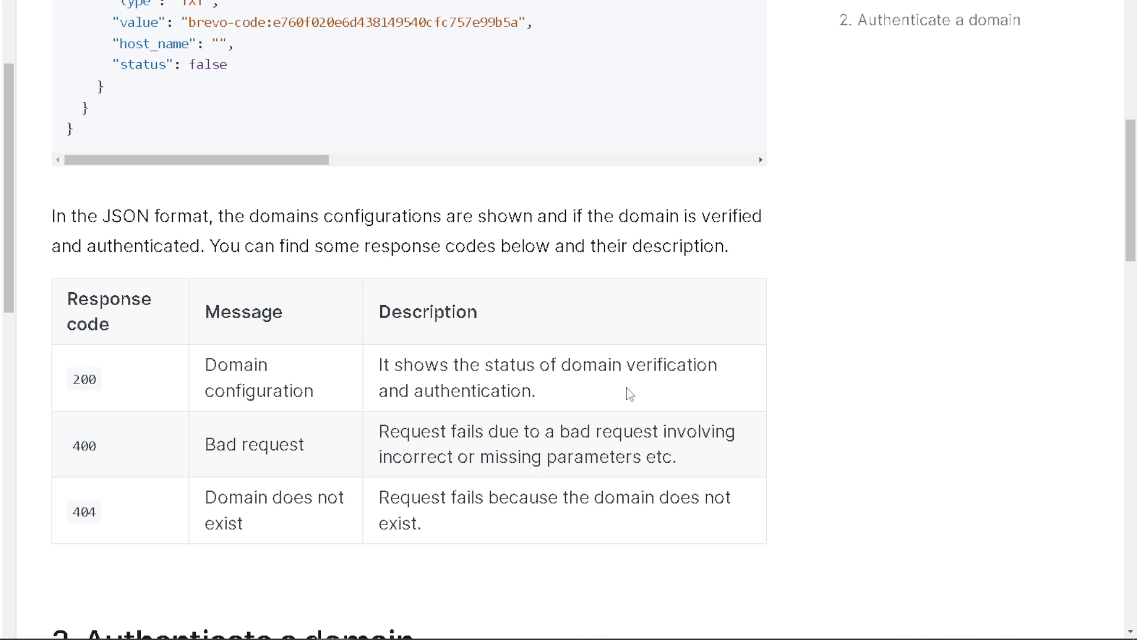
mouse_move(446, 394)
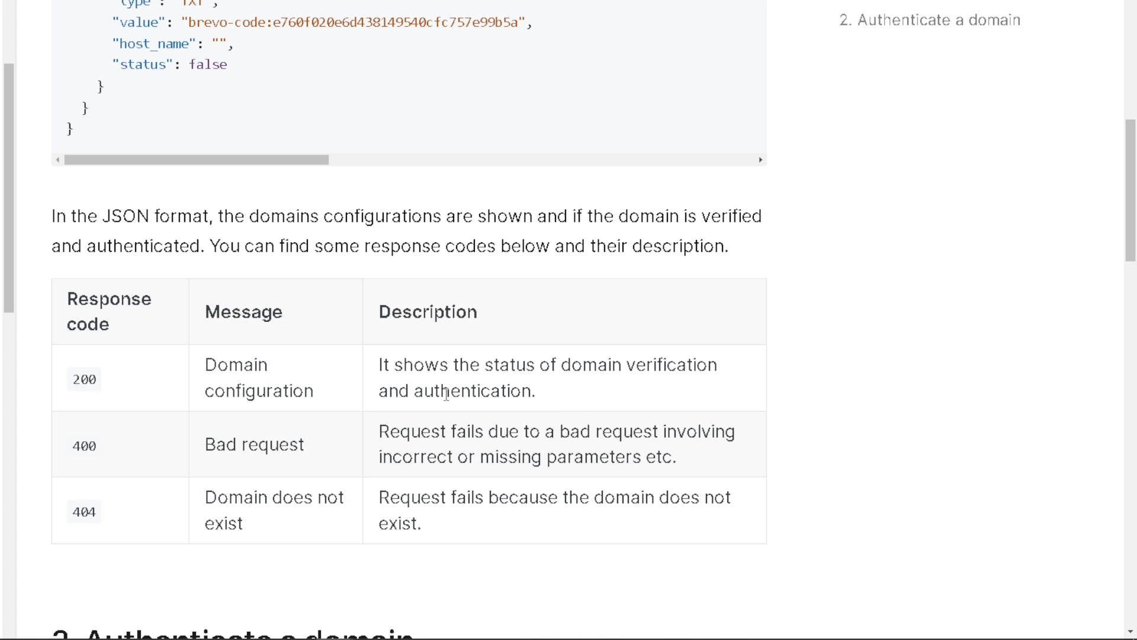
scroll("down", 3)
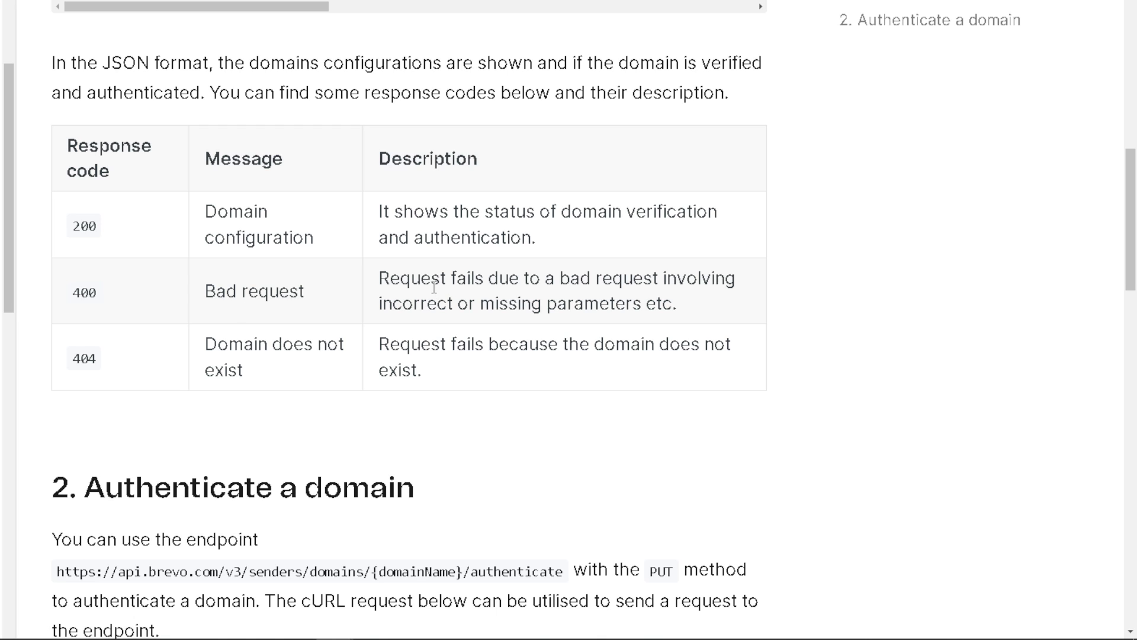
mouse_move(599, 303)
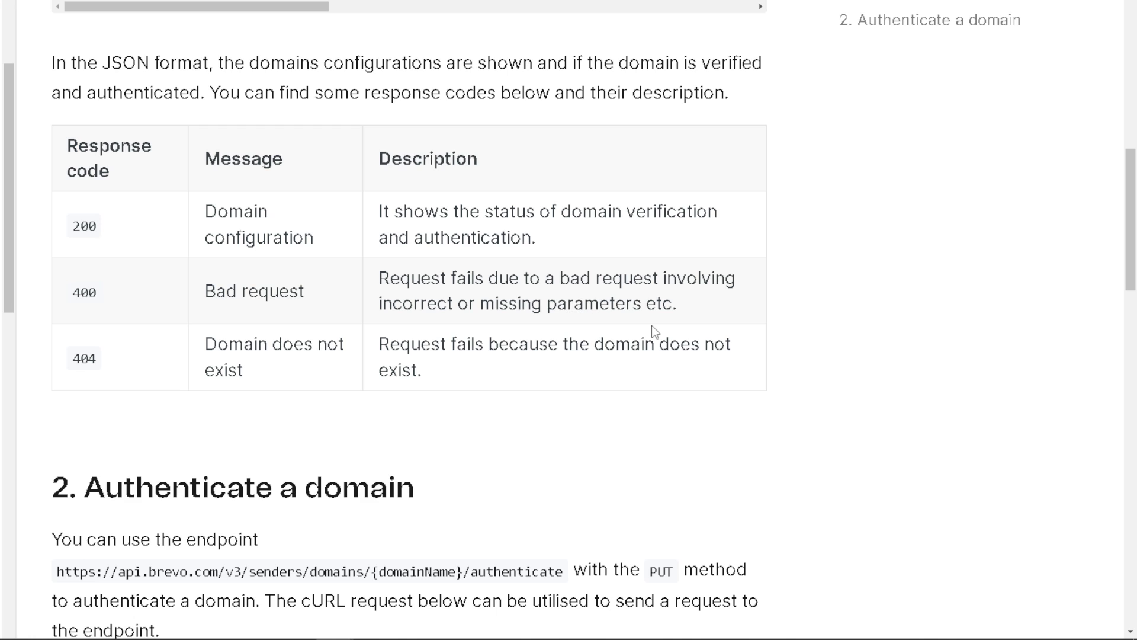
mouse_move(408, 326)
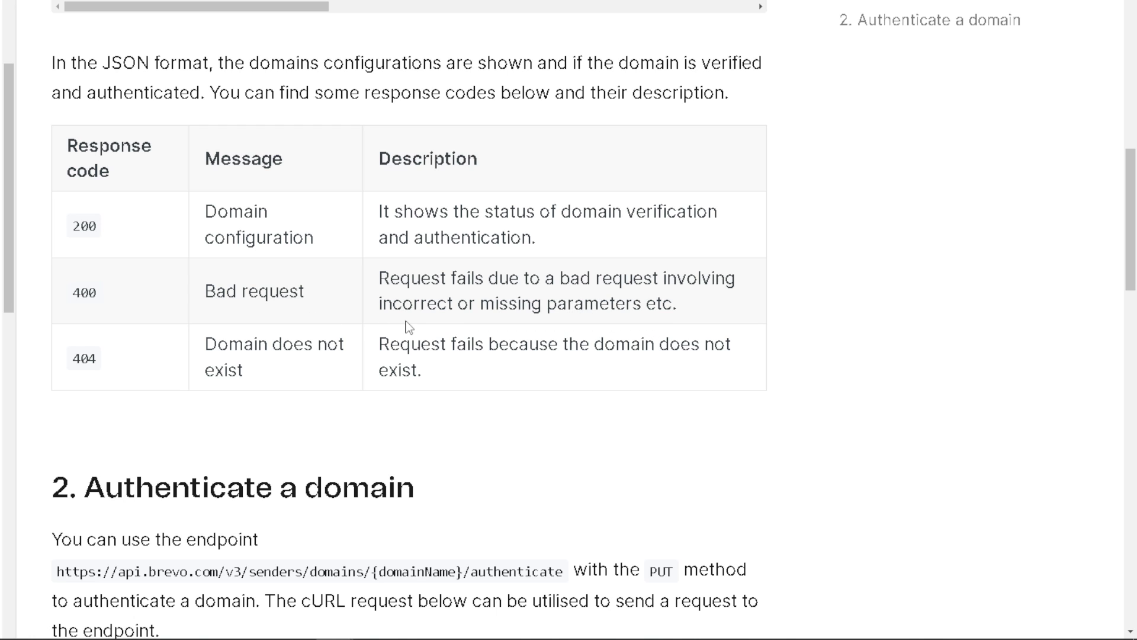
mouse_move(536, 348)
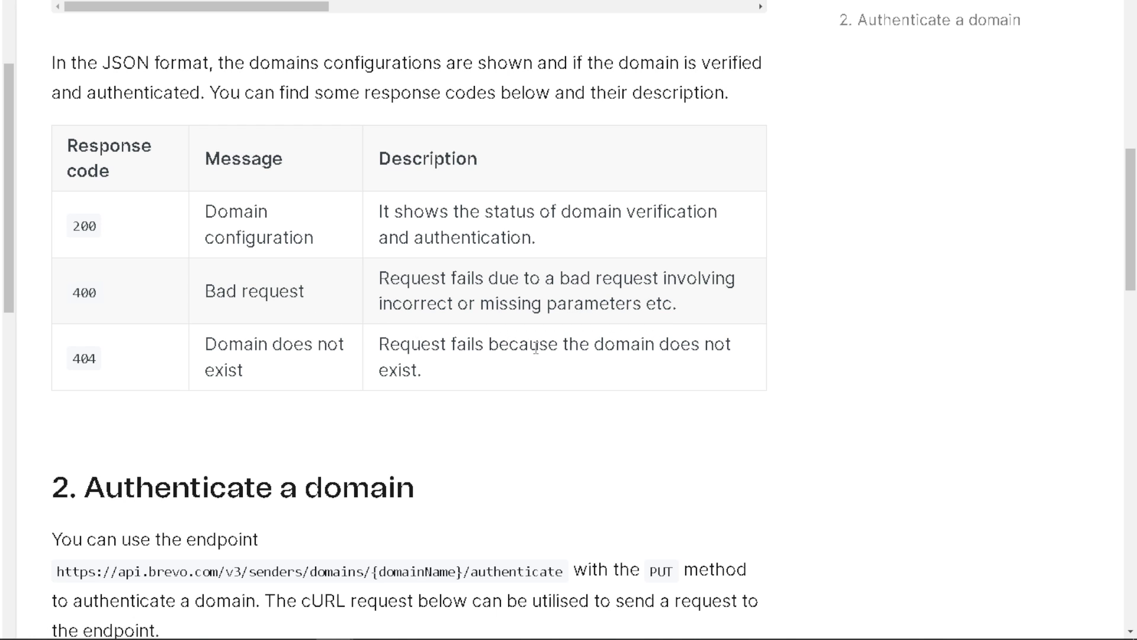
mouse_move(571, 352)
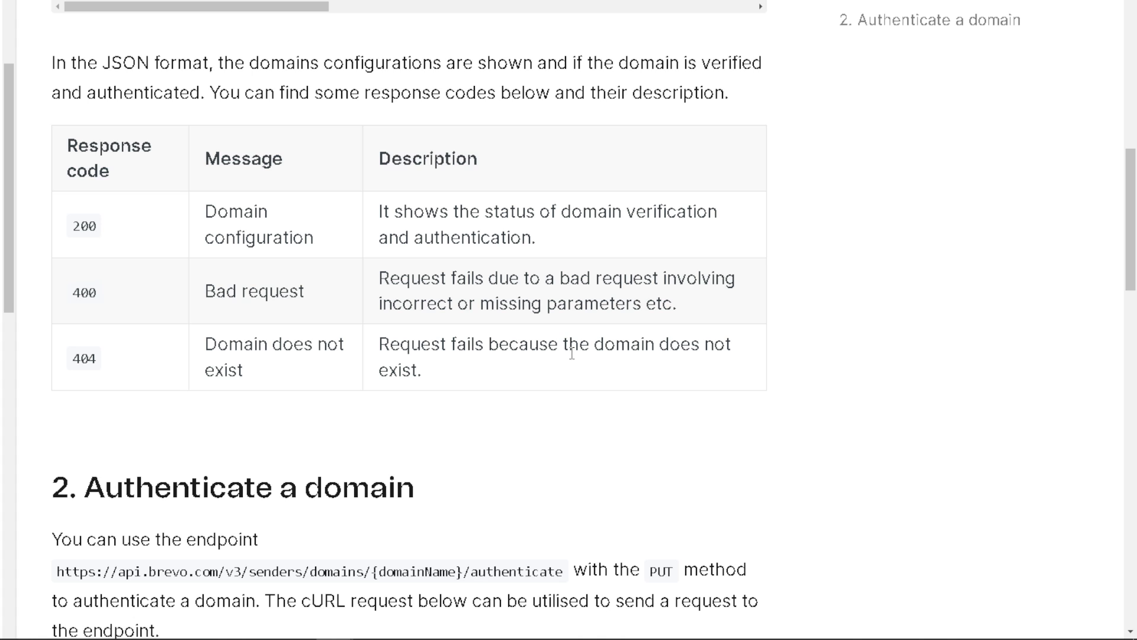
- Highlight the authenticate endpoint and PUT method in the cURL example, then reach the domainName table
scroll("down", 3)
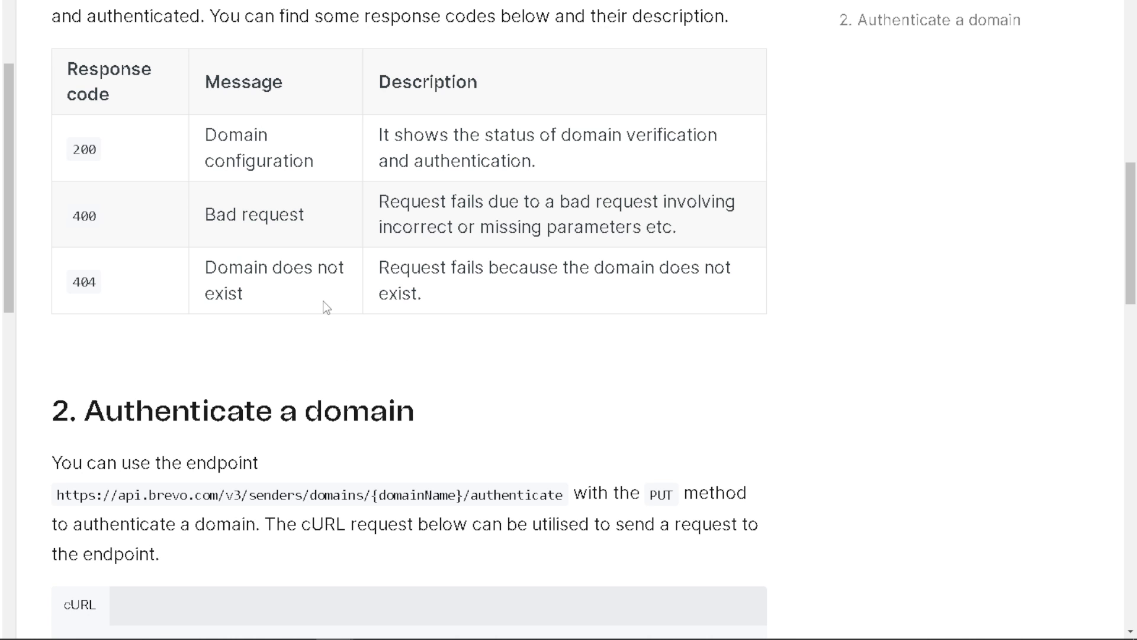
scroll("down", 3)
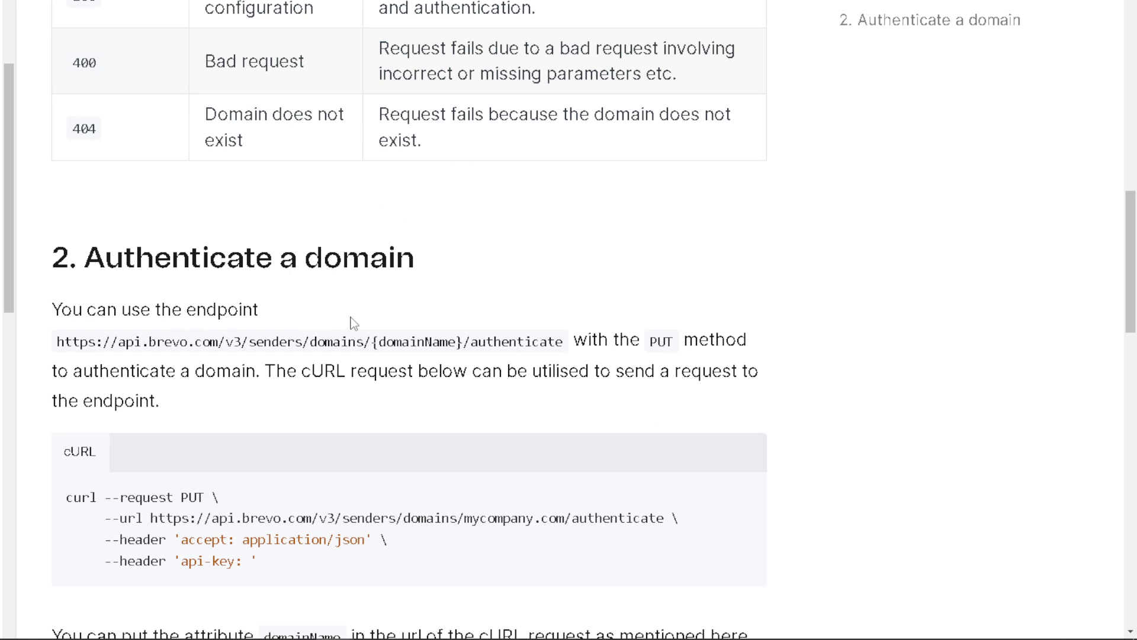
scroll("down", 3)
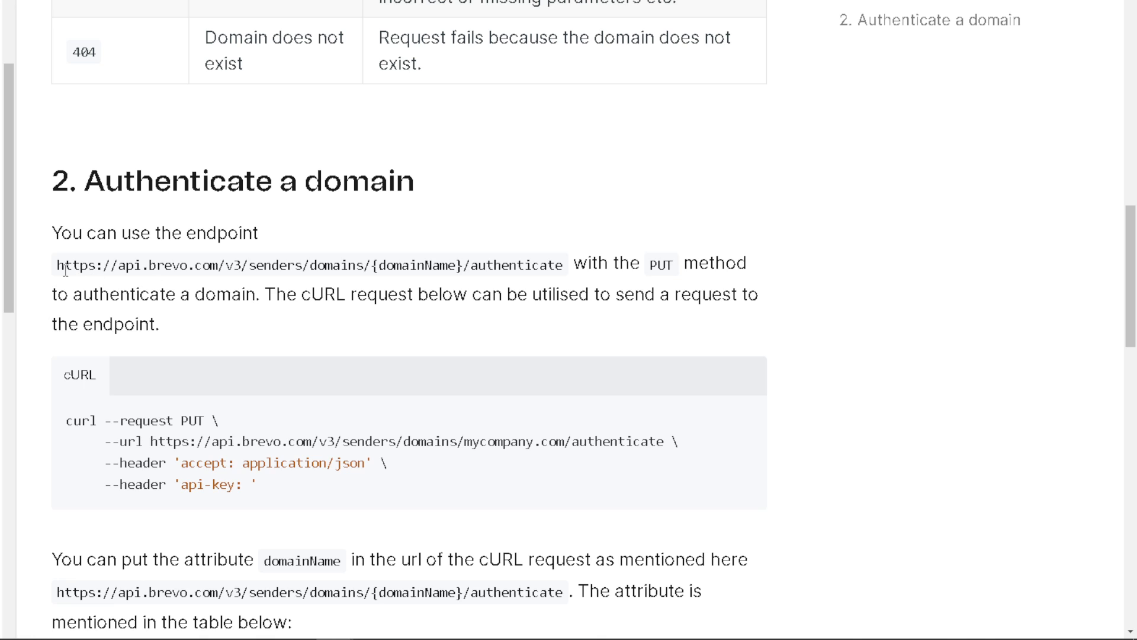
left_click_drag(65, 265, 220, 265)
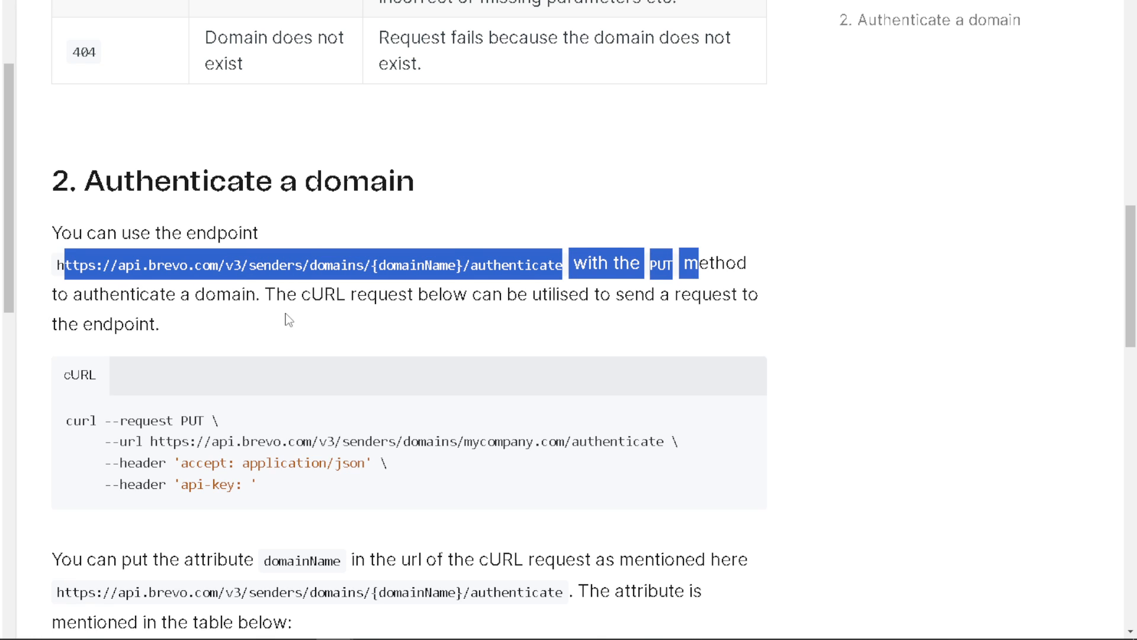
mouse_move(352, 317)
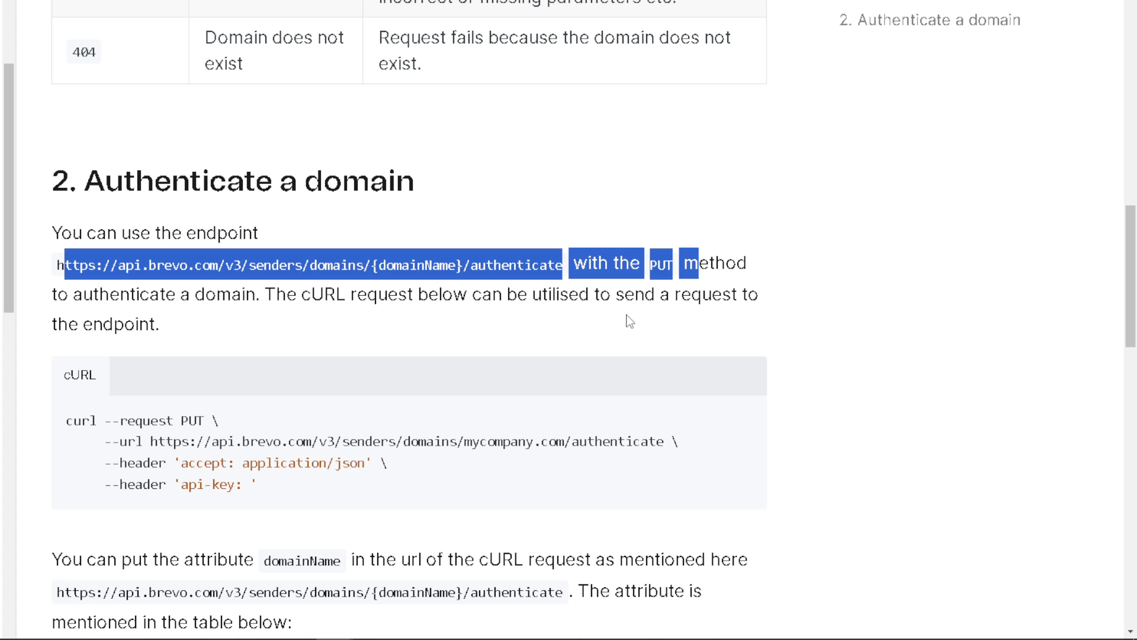
scroll("down", 3)
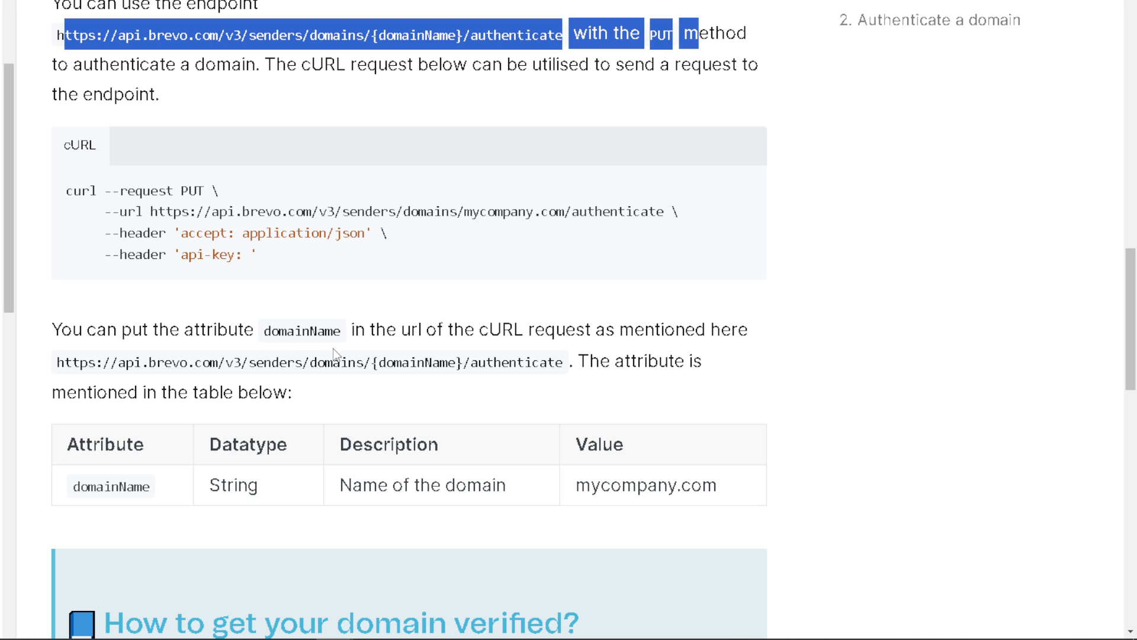
mouse_move(523, 366)
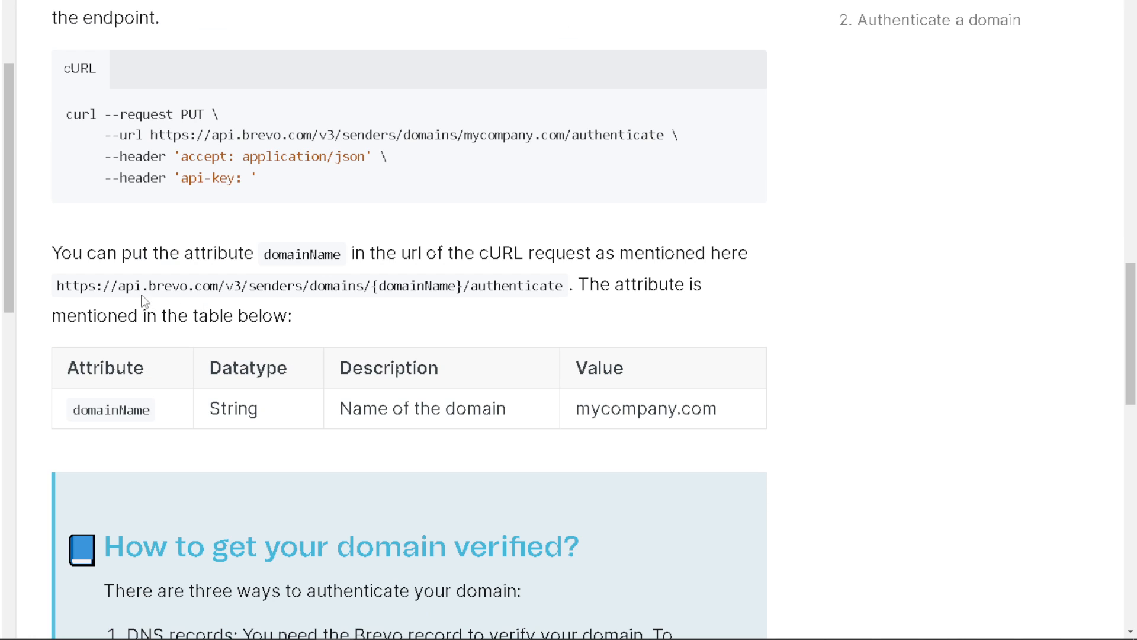
mouse_move(428, 305)
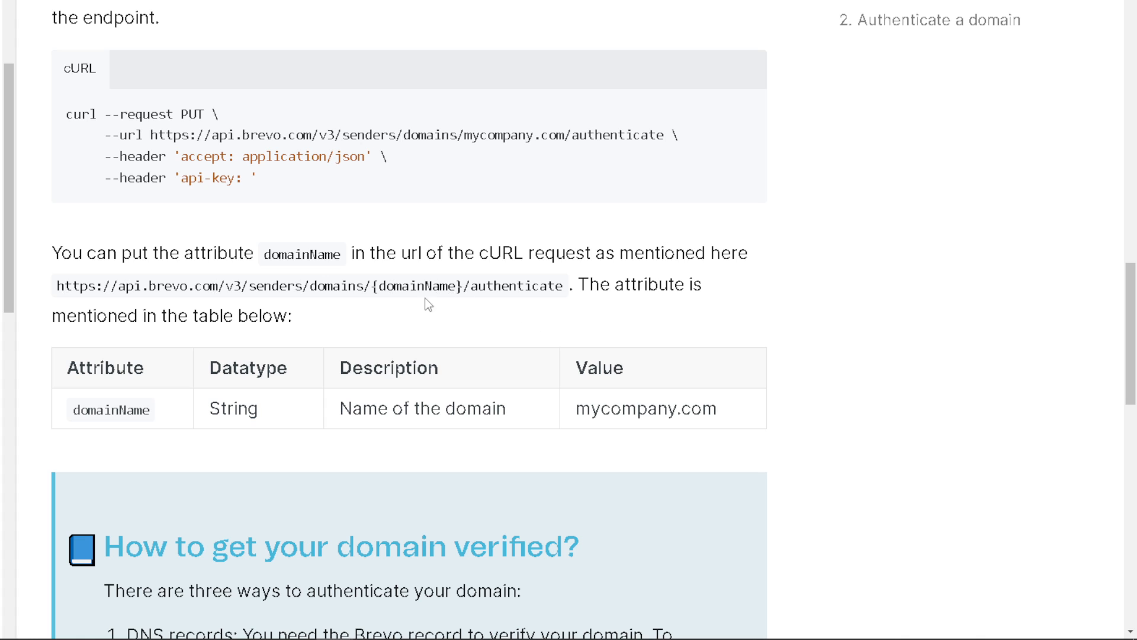
- Scroll to the callout listing DNS records, hosted file, and email verification
scroll("down", 3)
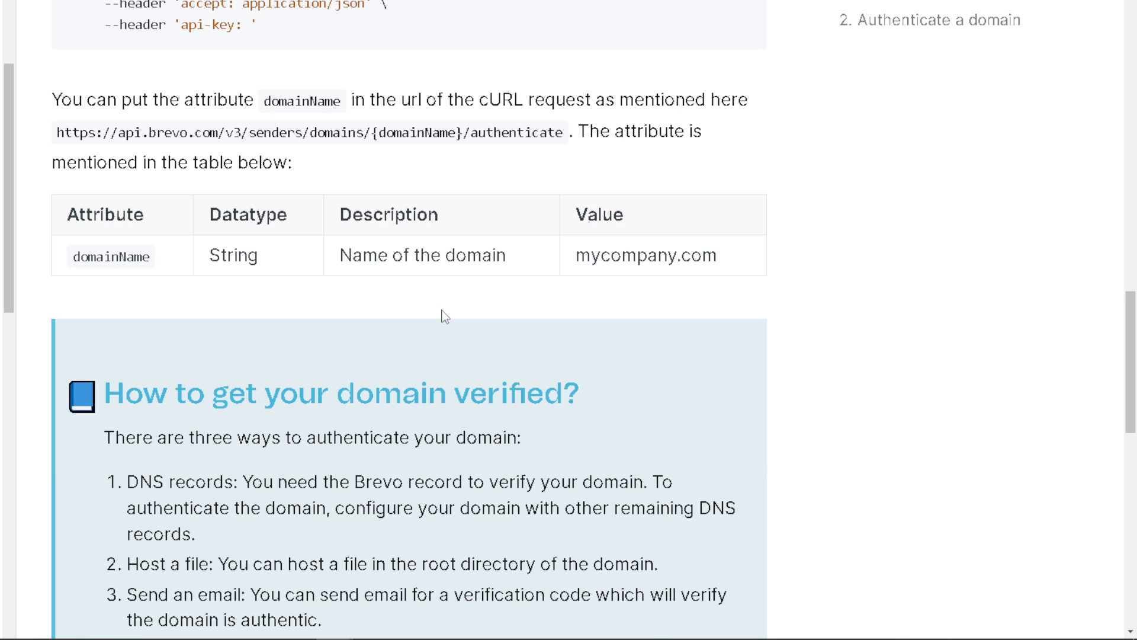
mouse_move(174, 270)
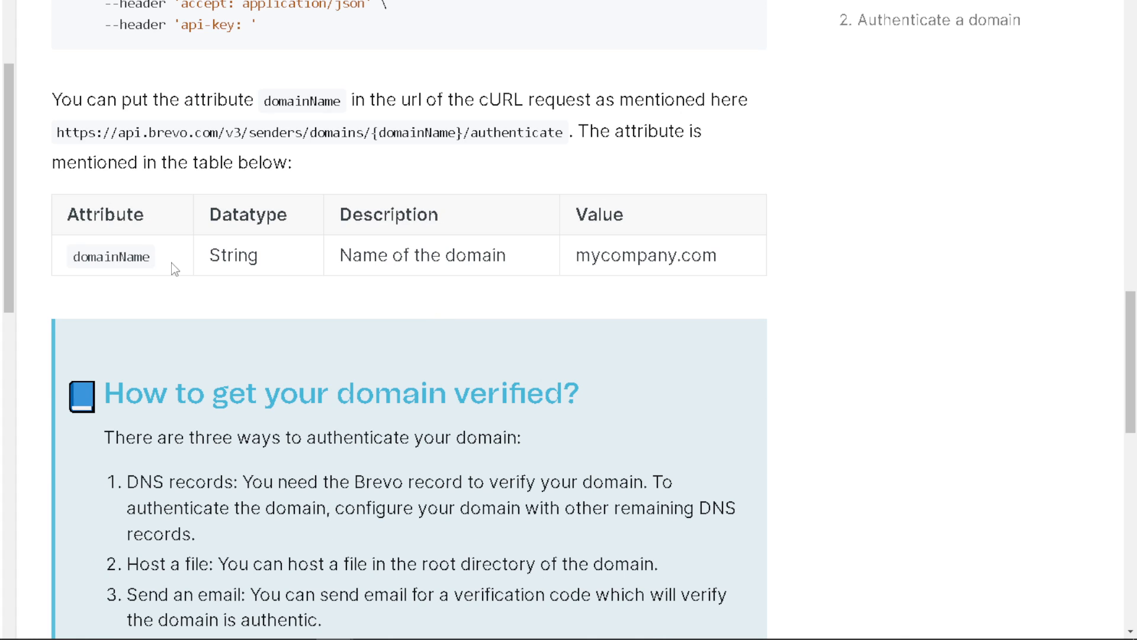
mouse_move(284, 277)
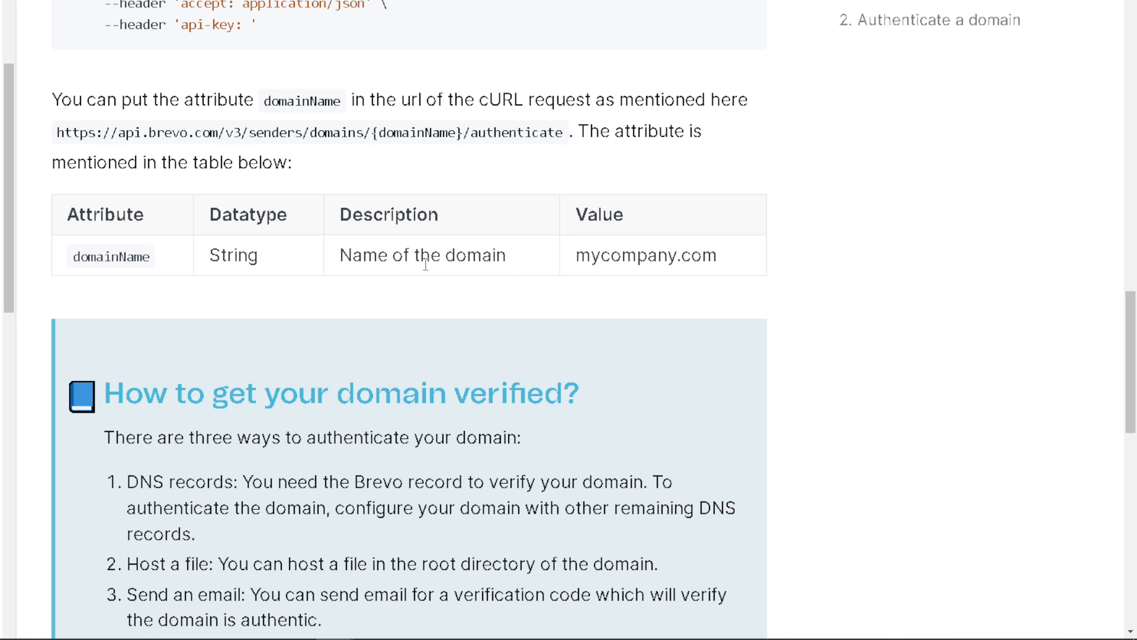
mouse_move(428, 306)
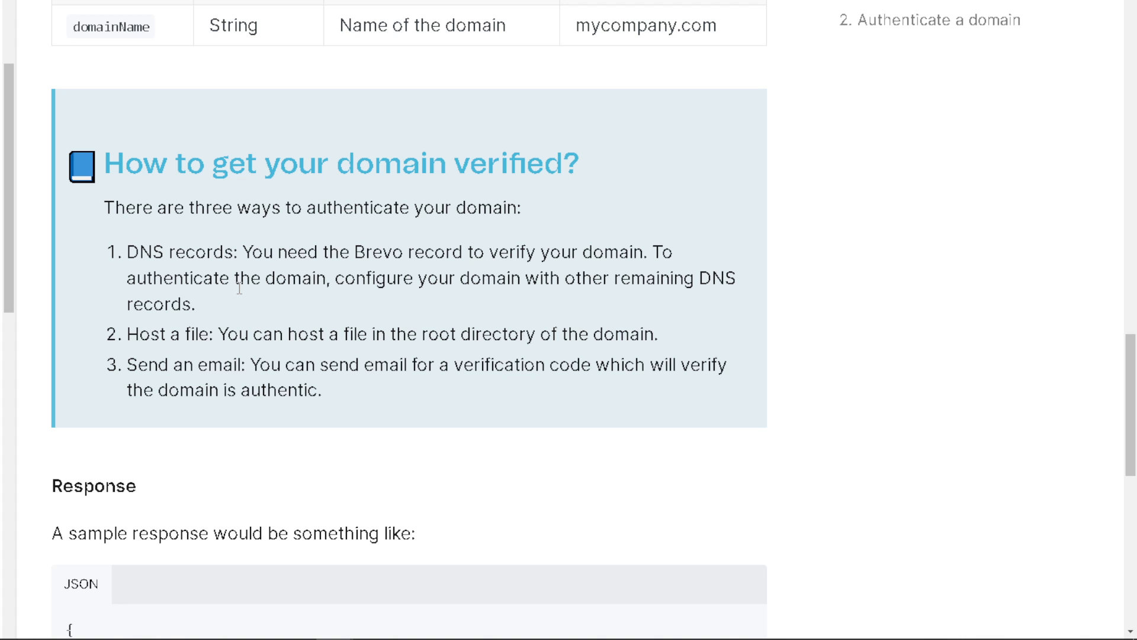
mouse_move(438, 416)
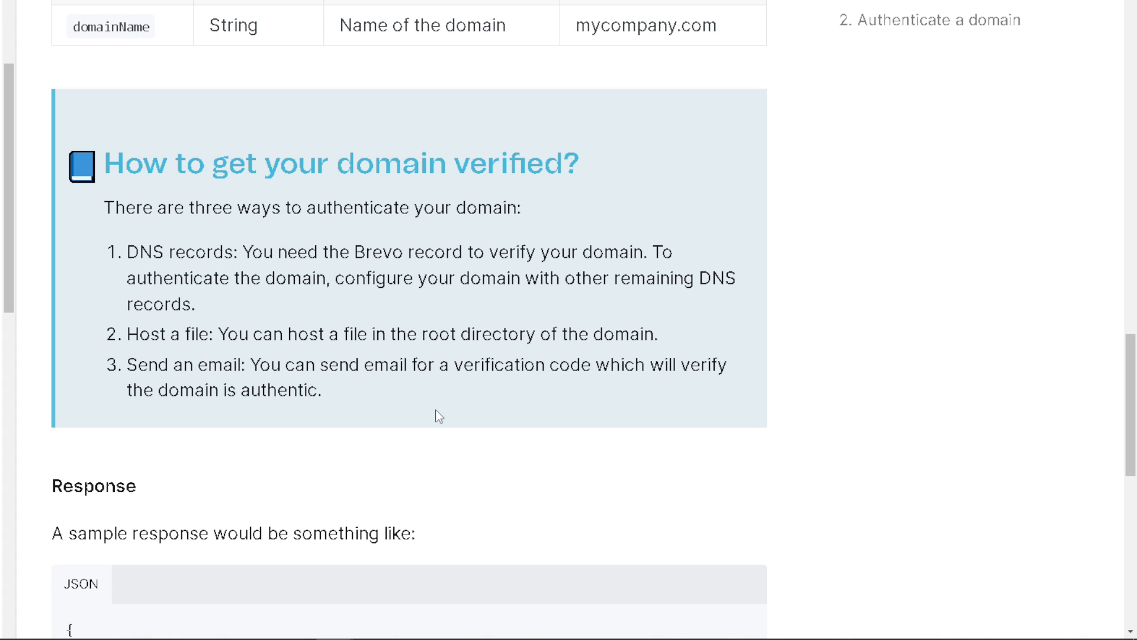
- Scroll through the sample success response to the 200, 400, 404 response codes
scroll("down", 3)
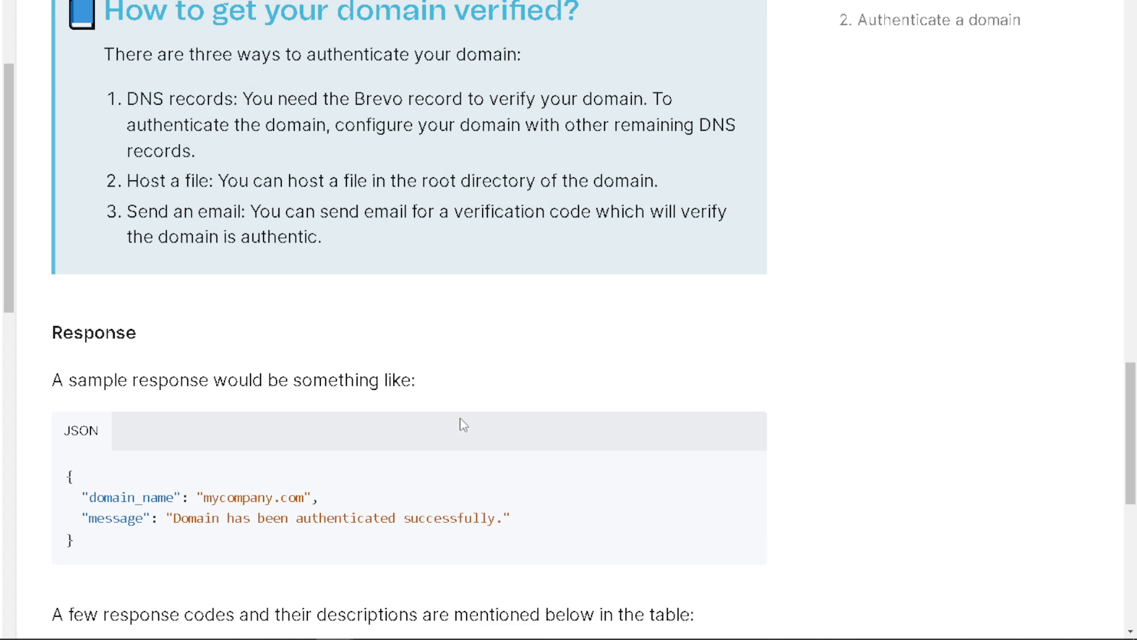
scroll("down", 3)
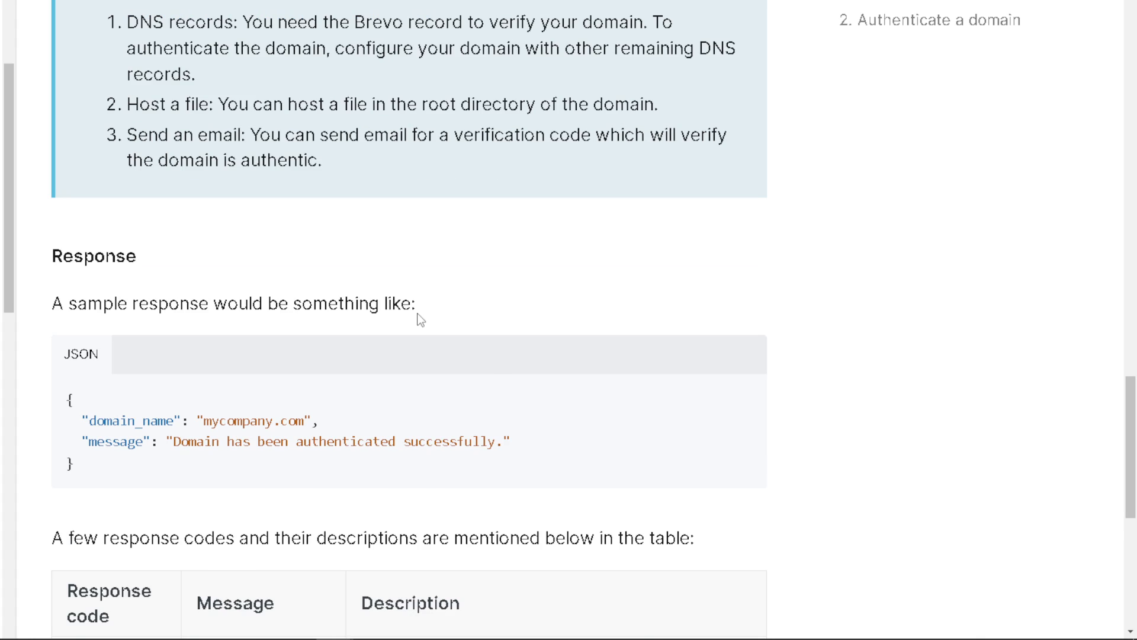
scroll("down", 3)
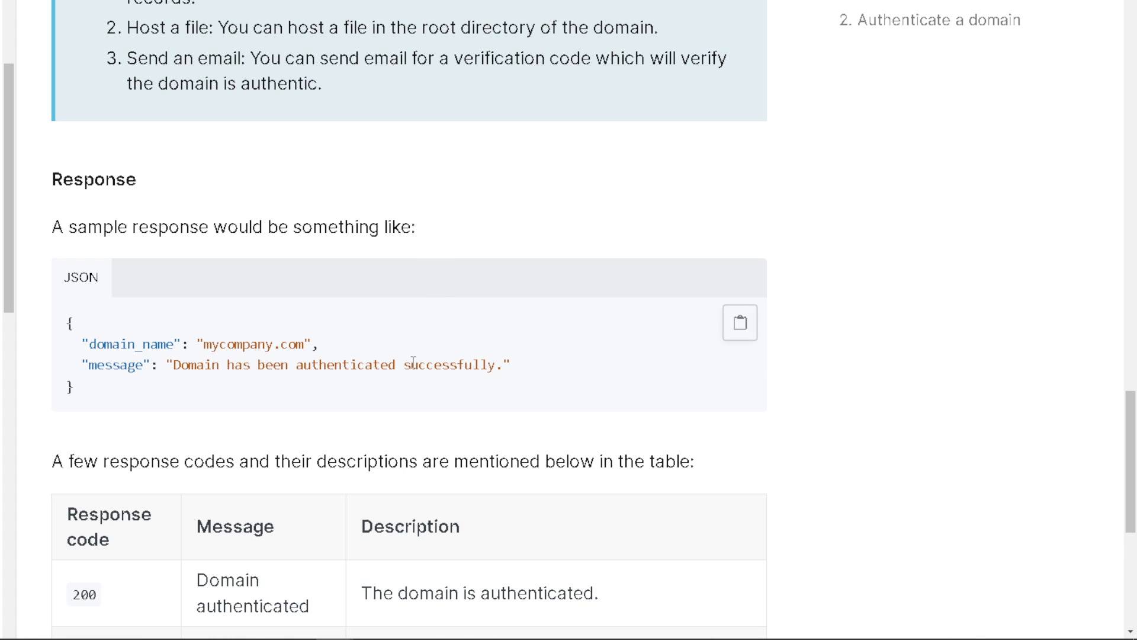
scroll("down", 3)
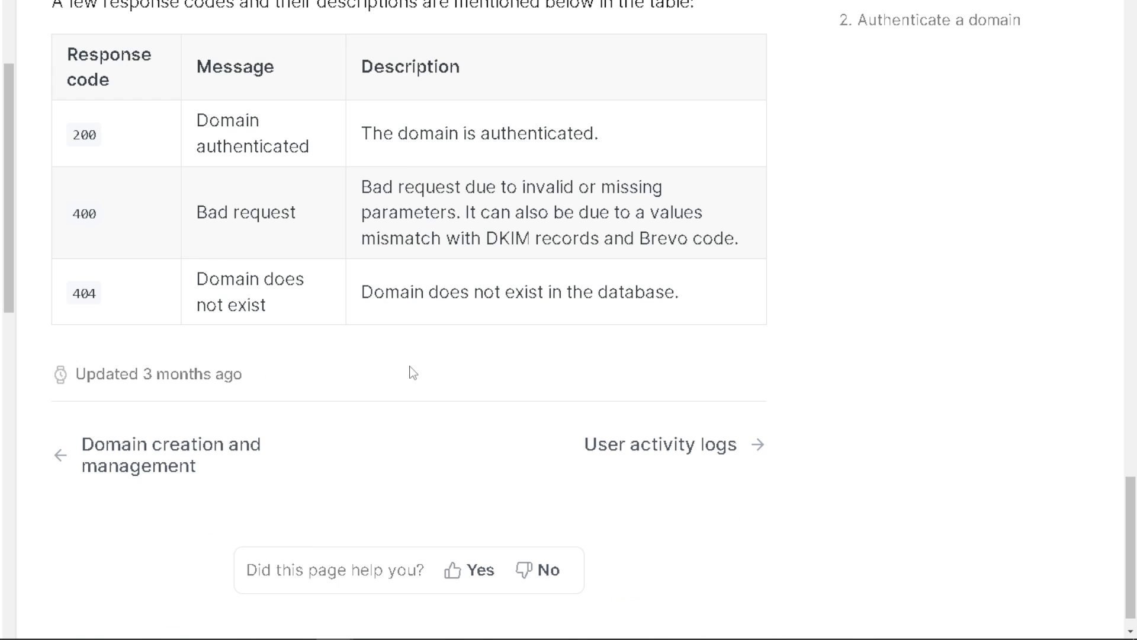
scroll("down", 3)
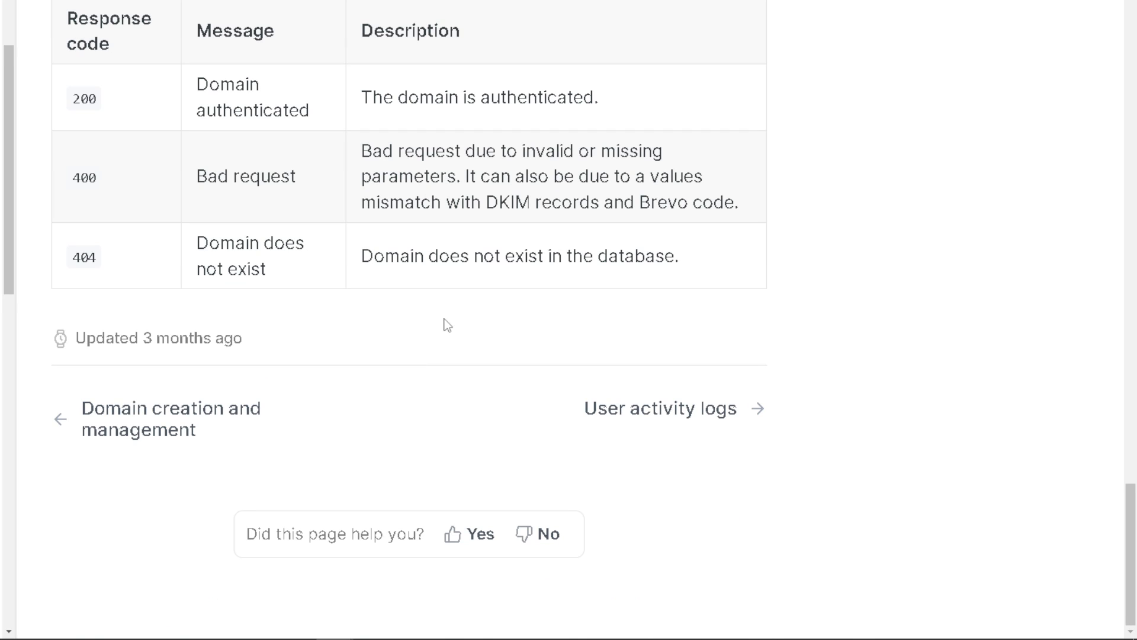